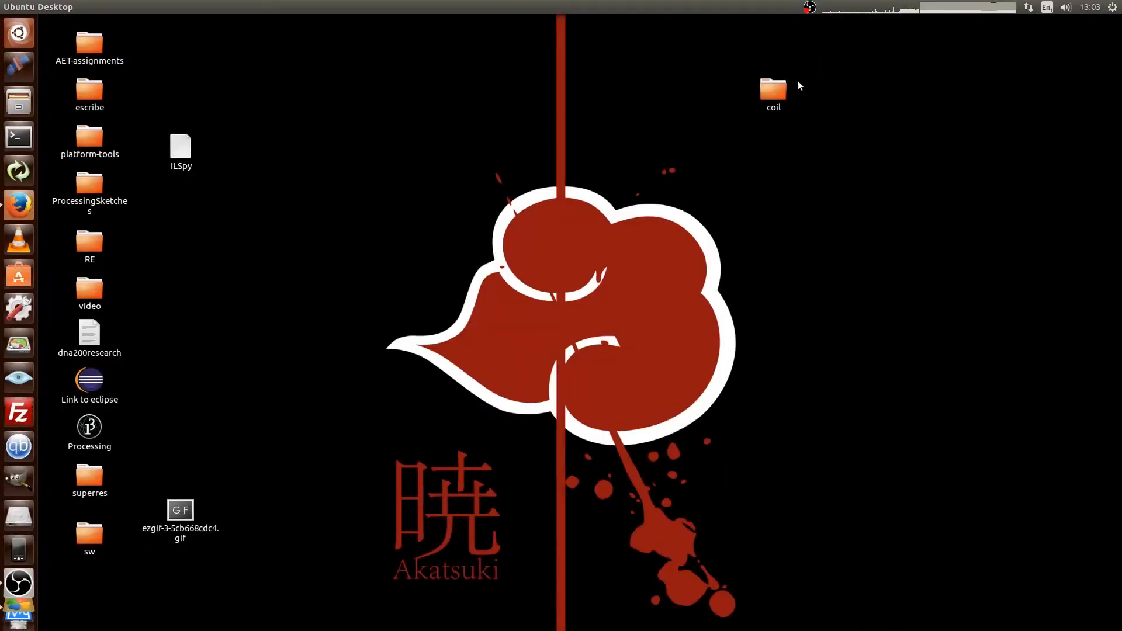
# Step: Open the desktop coil folder and select IMG_20170821_125734_BURST2.jpg
pyautogui.click(772, 88)
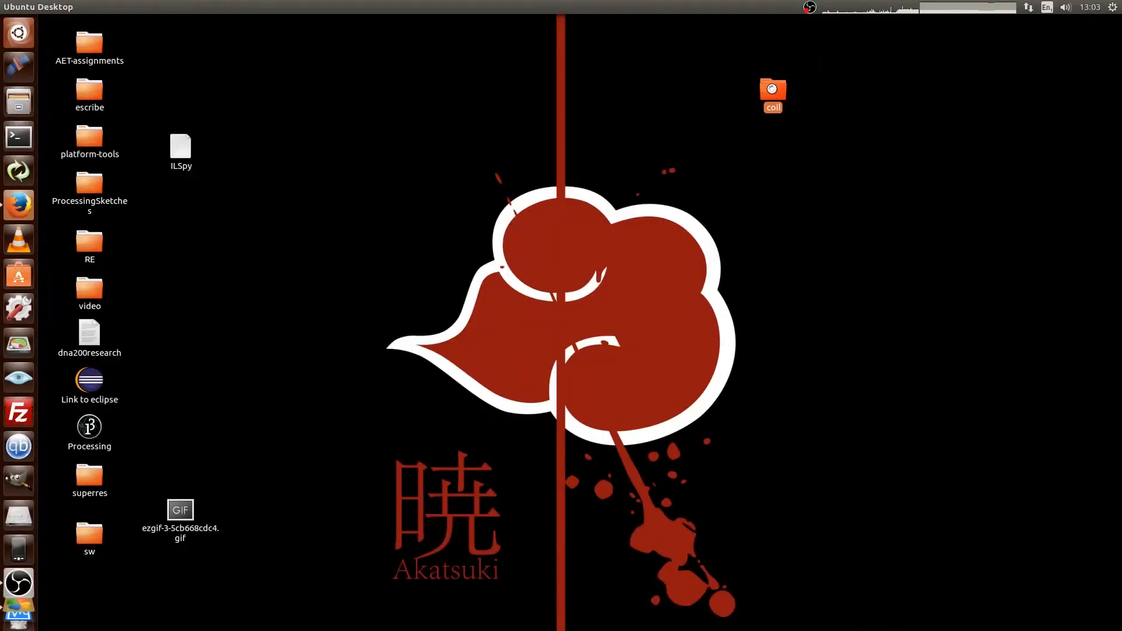
pyautogui.doubleClick(772, 92)
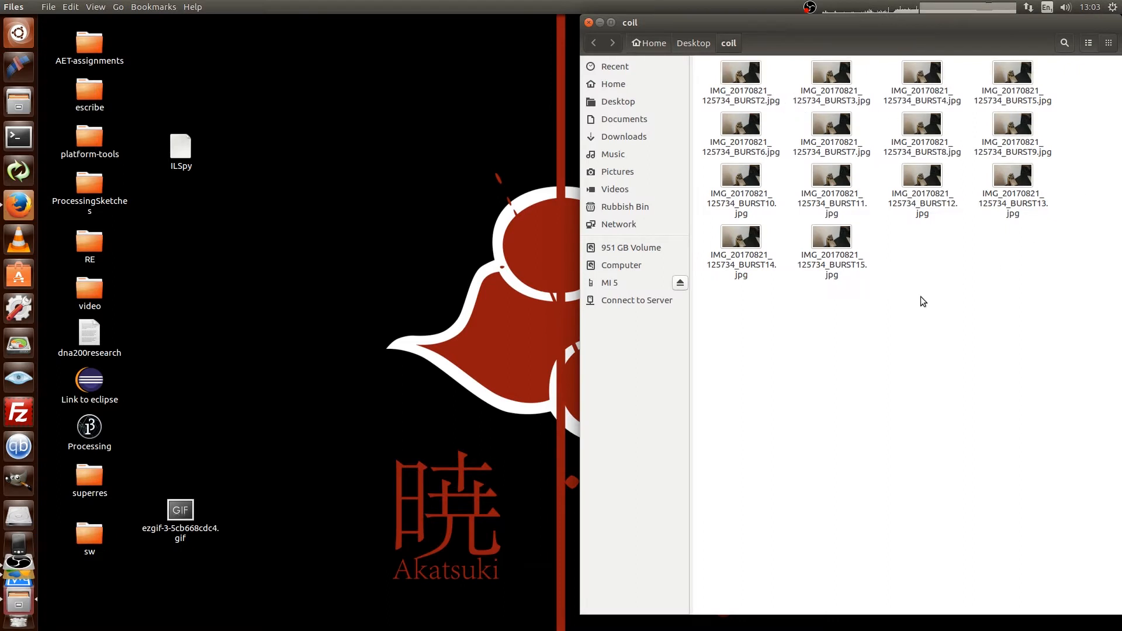
pyautogui.moveTo(927, 266)
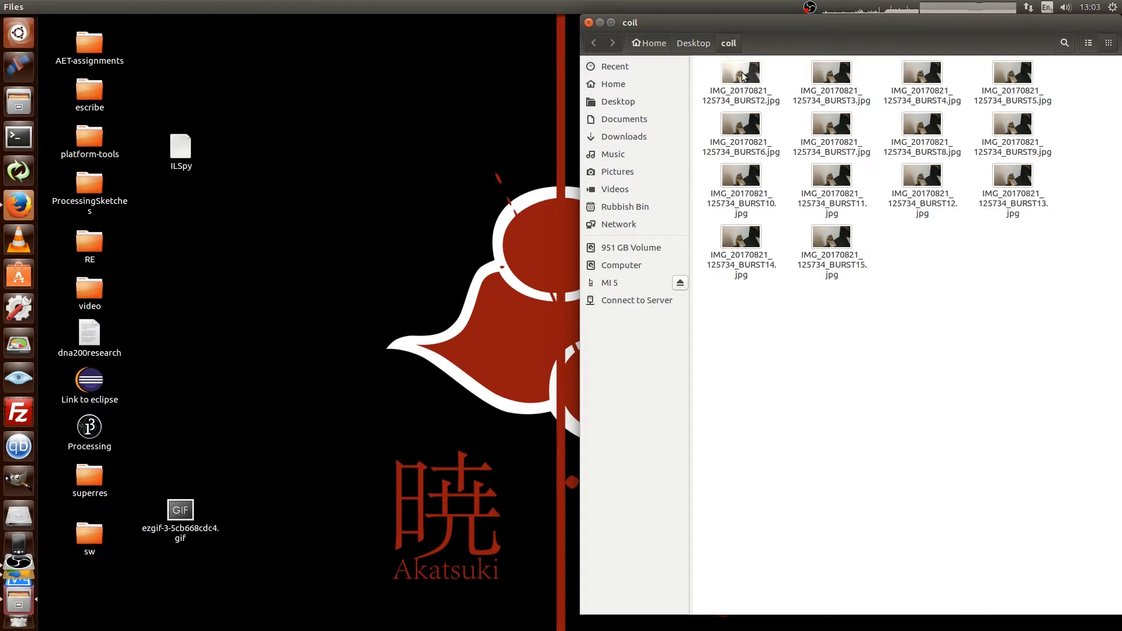
pyautogui.click(741, 76)
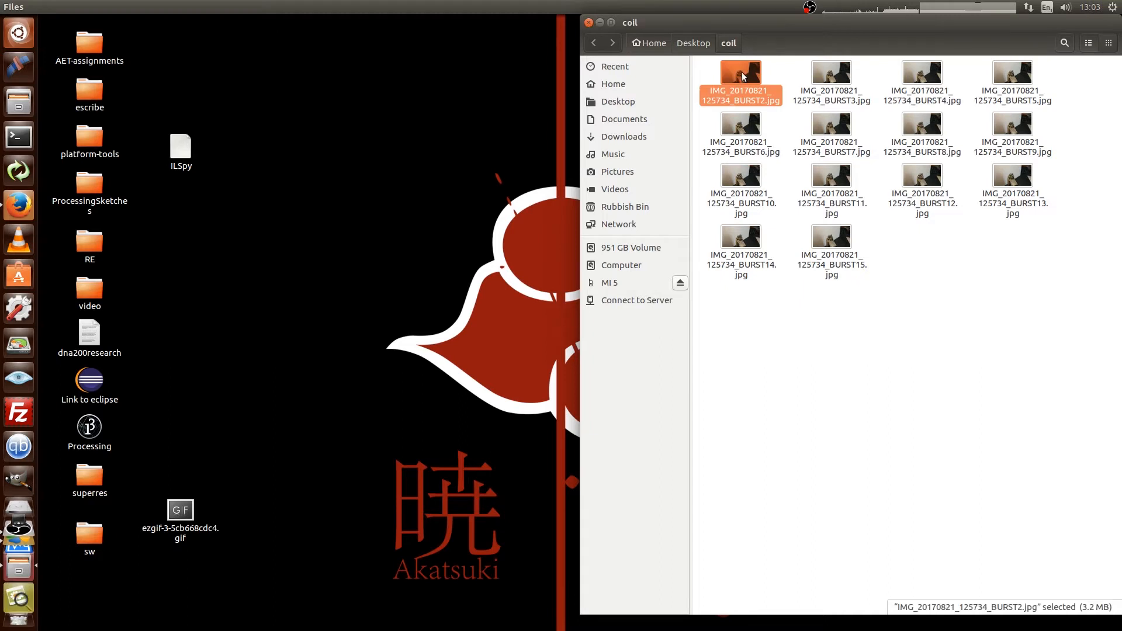
pyautogui.doubleClick(741, 75)
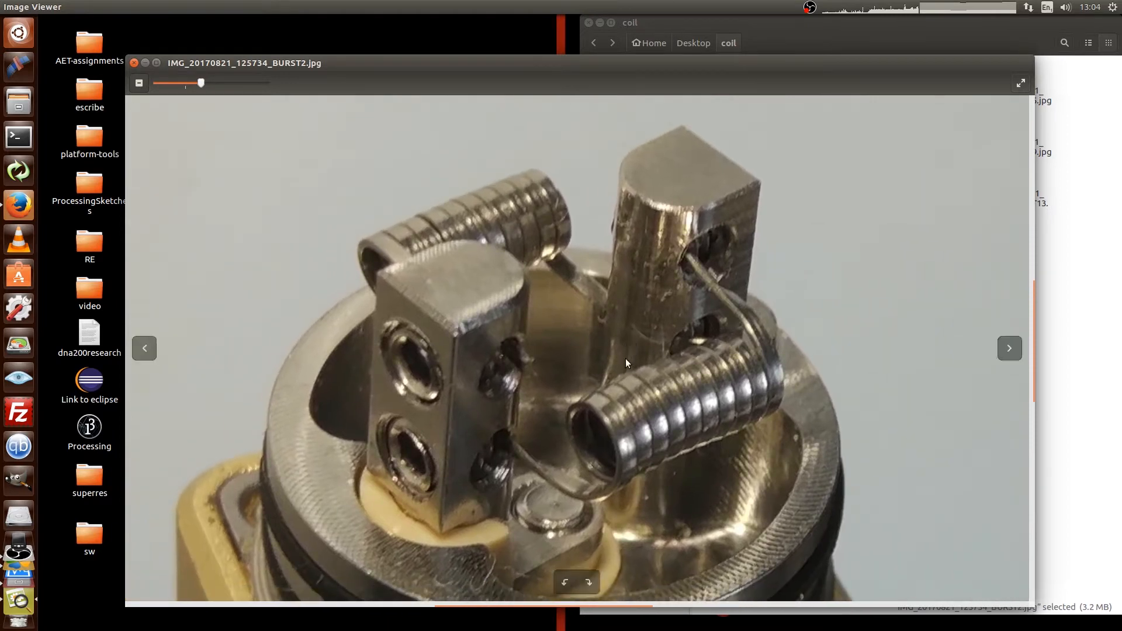
pyautogui.moveTo(538, 401)
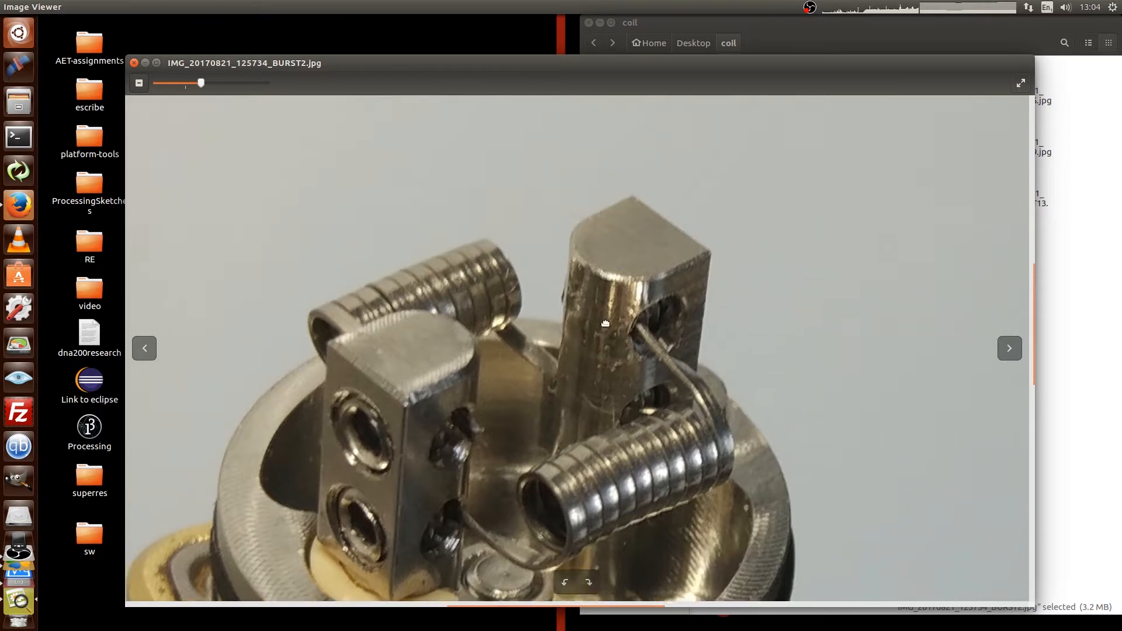
pyautogui.moveTo(202, 82); pyautogui.dragTo(219, 83)
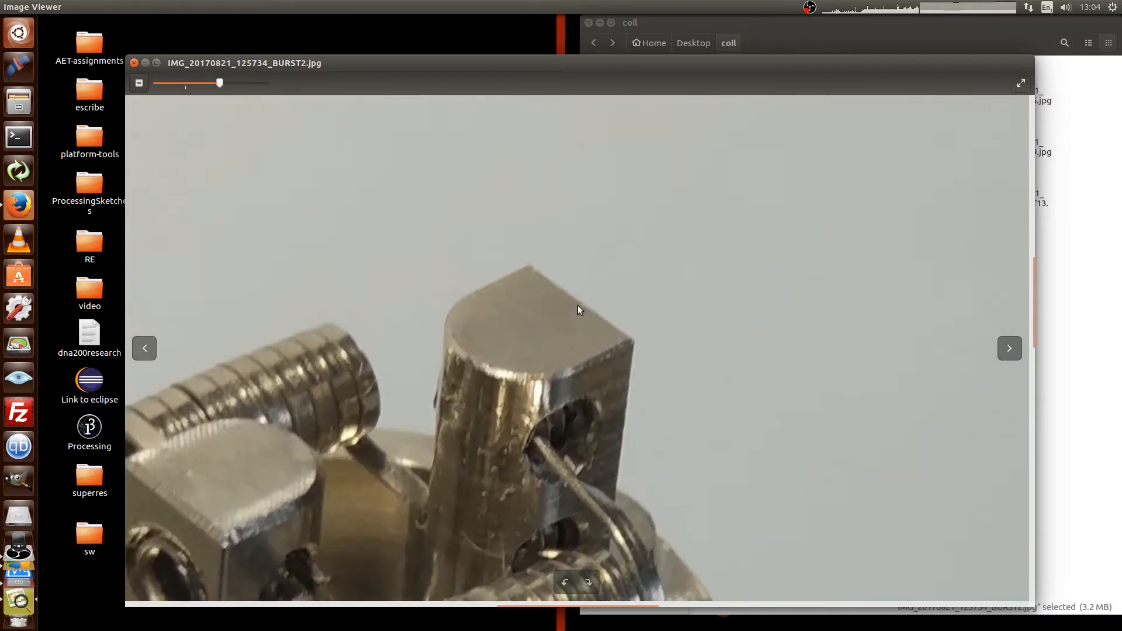
pyautogui.moveTo(219, 83); pyautogui.dragTo(266, 83)
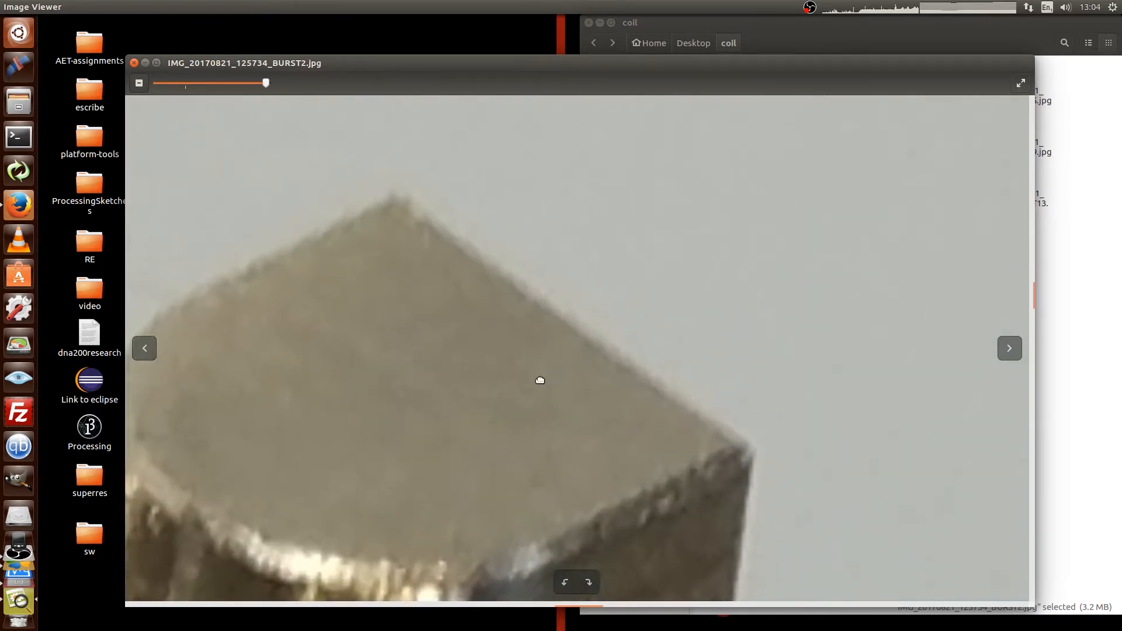
pyautogui.moveTo(619, 334)
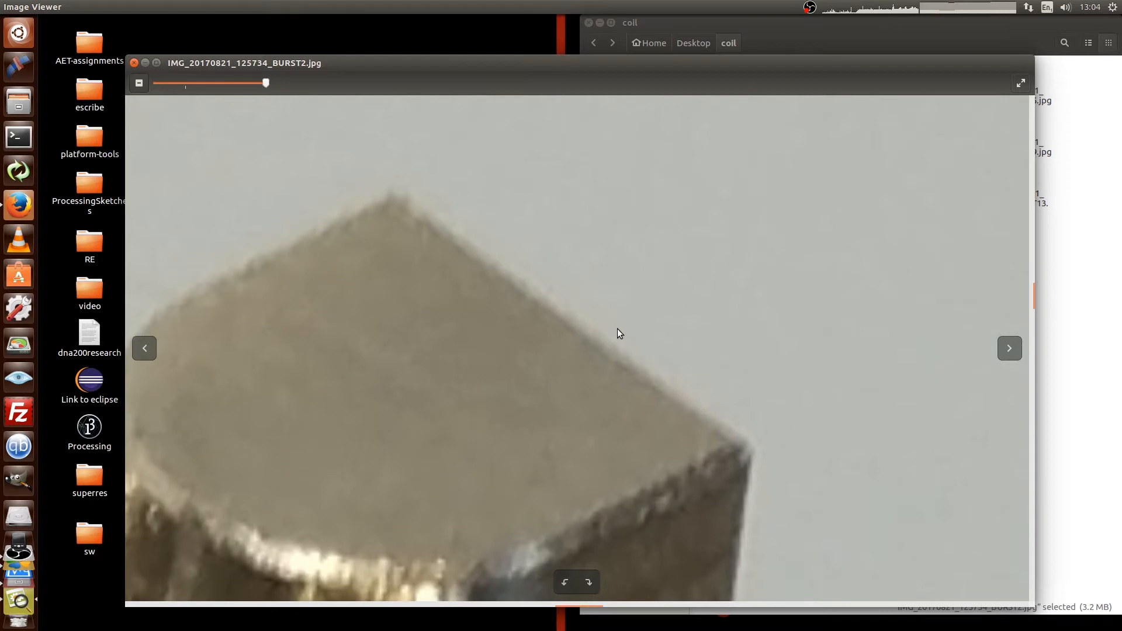
pyautogui.moveTo(556, 293)
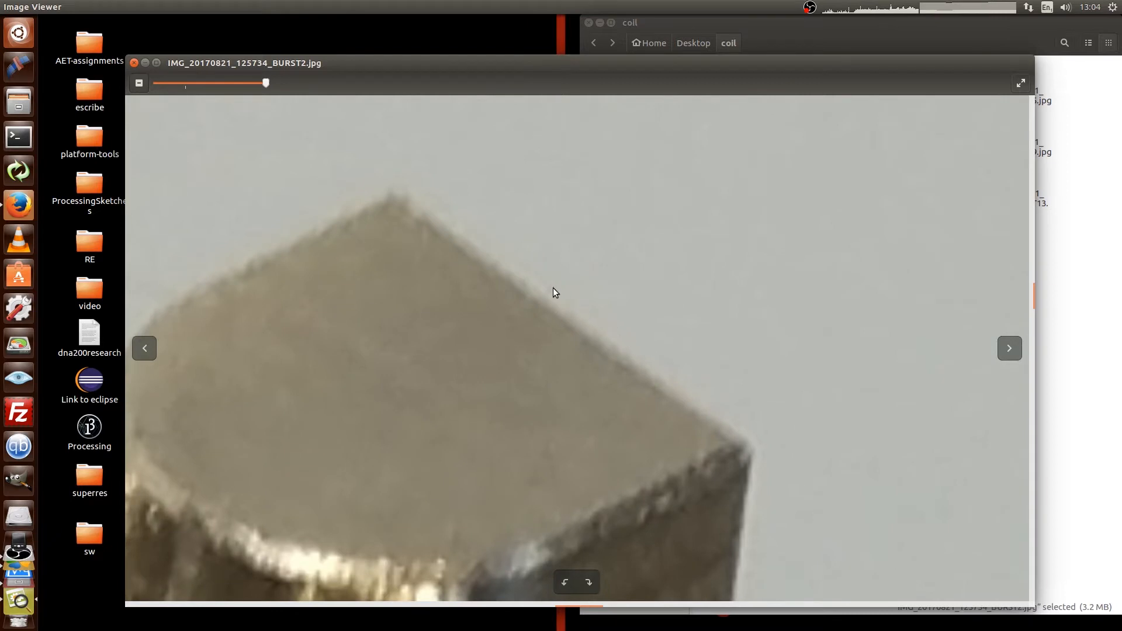
pyautogui.moveTo(551, 285)
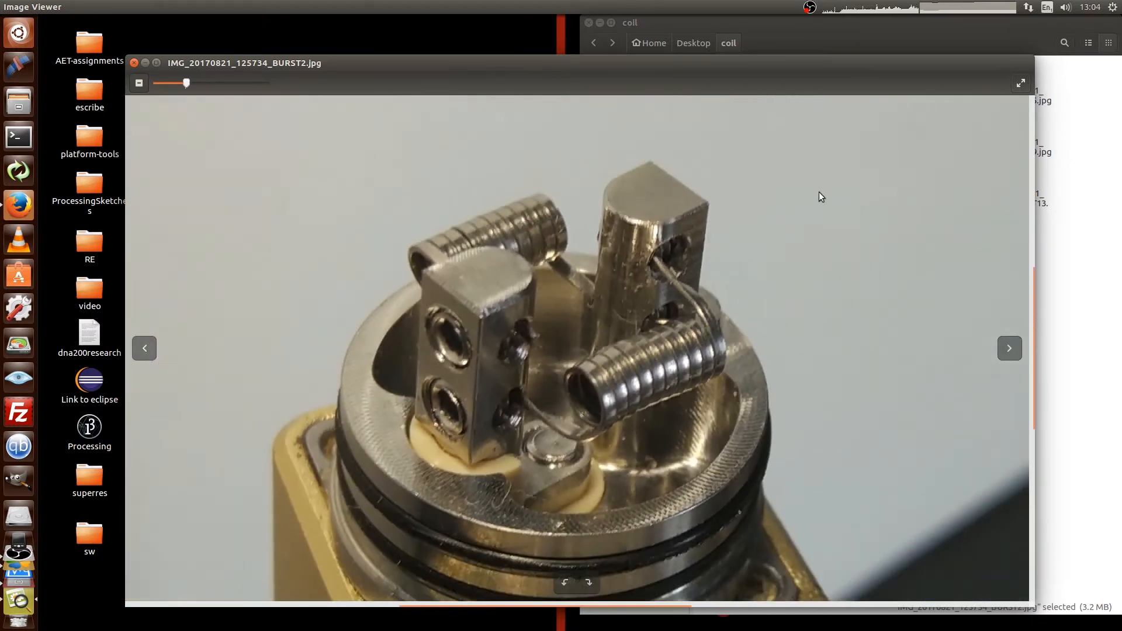
pyautogui.click(134, 63)
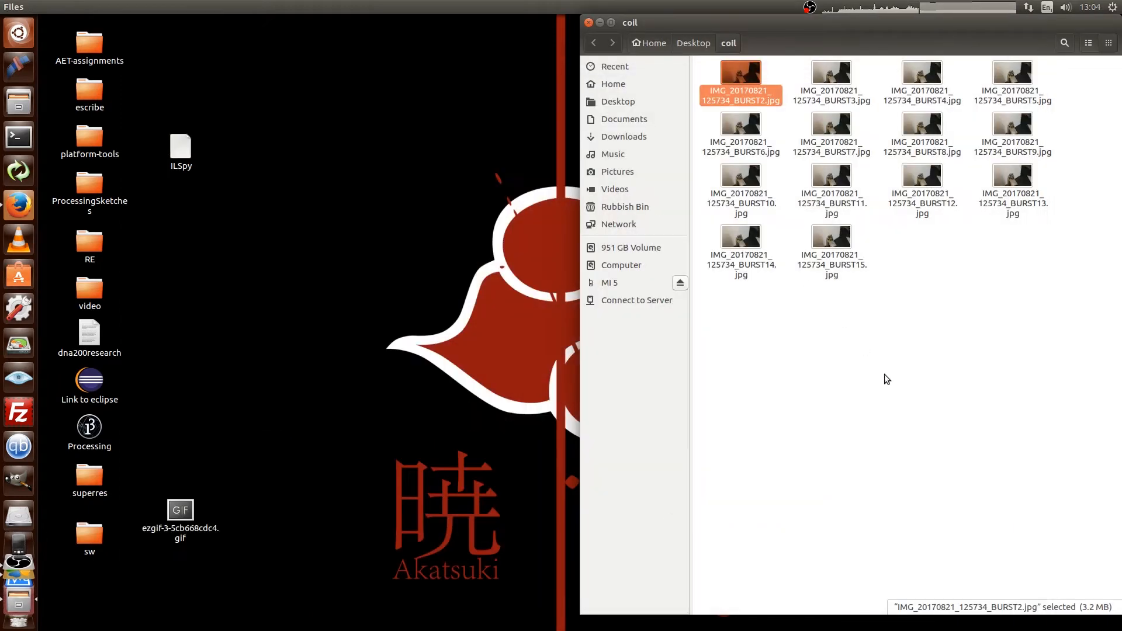
# Step: Open BURST2.jpg in GIMP and launch the Batch Image Manipulation plugin
pyautogui.rightClick(740, 79)
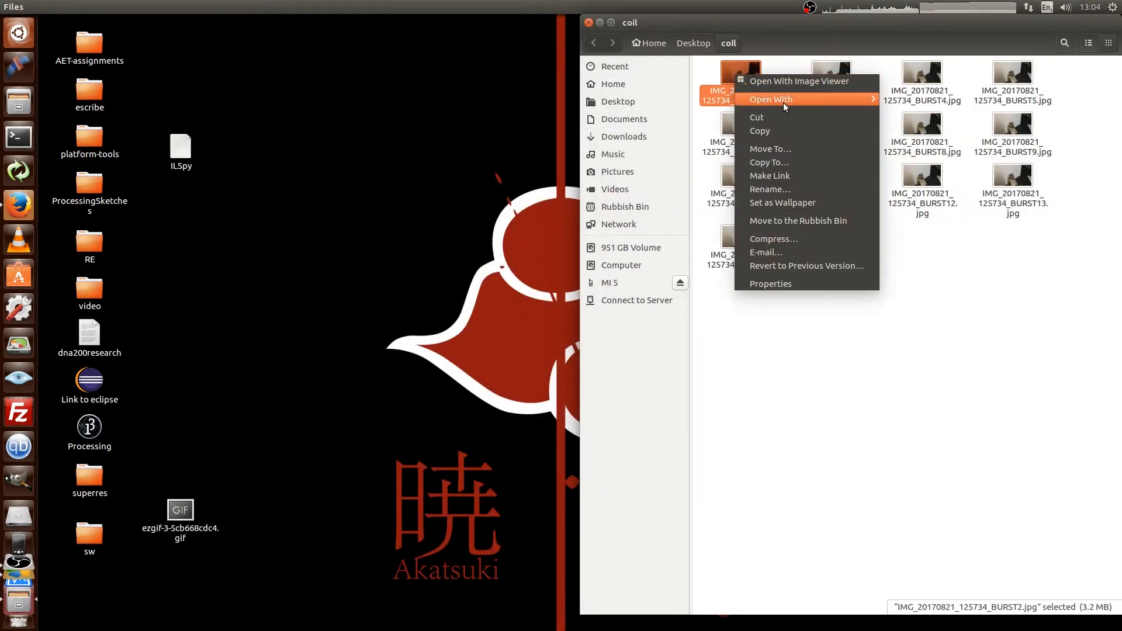
pyautogui.click(799, 80)
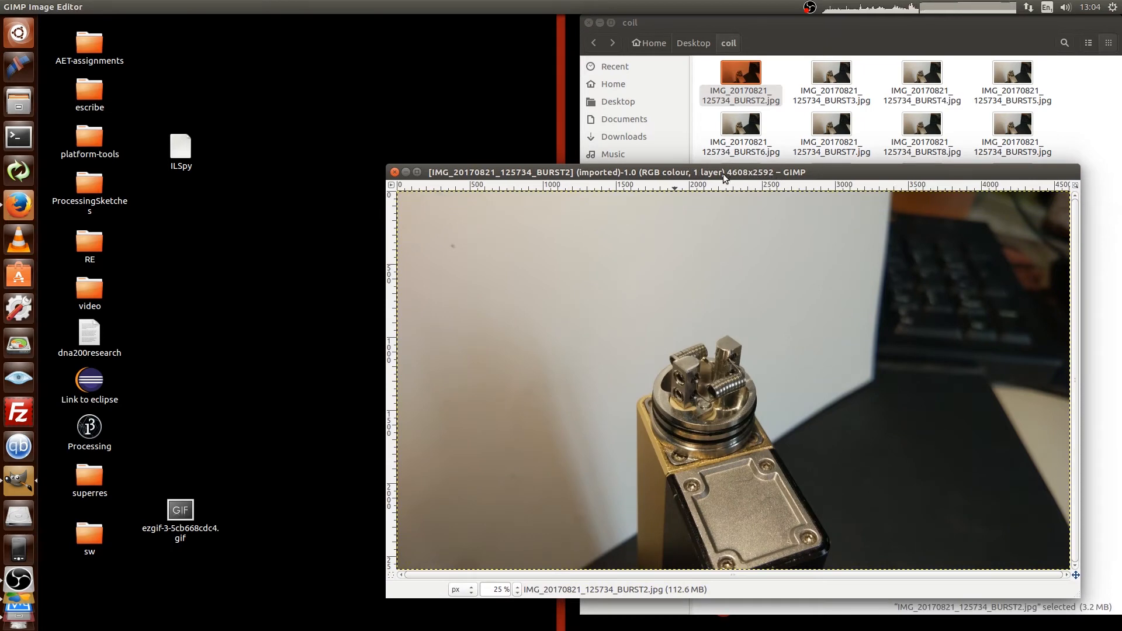
pyautogui.moveTo(766, 179)
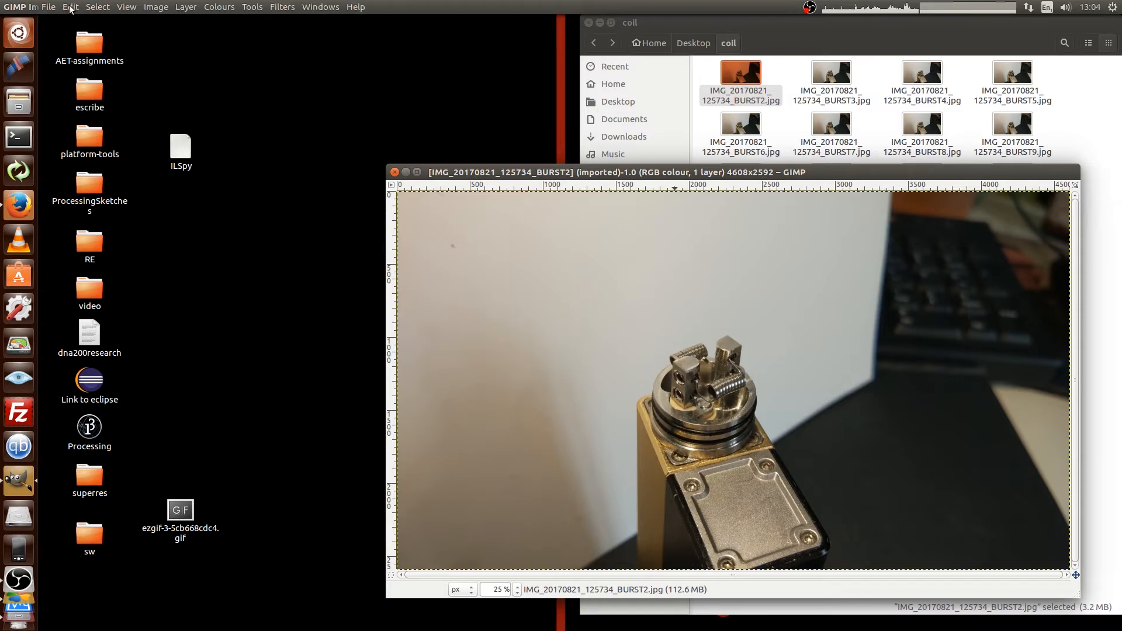
pyautogui.click(48, 7)
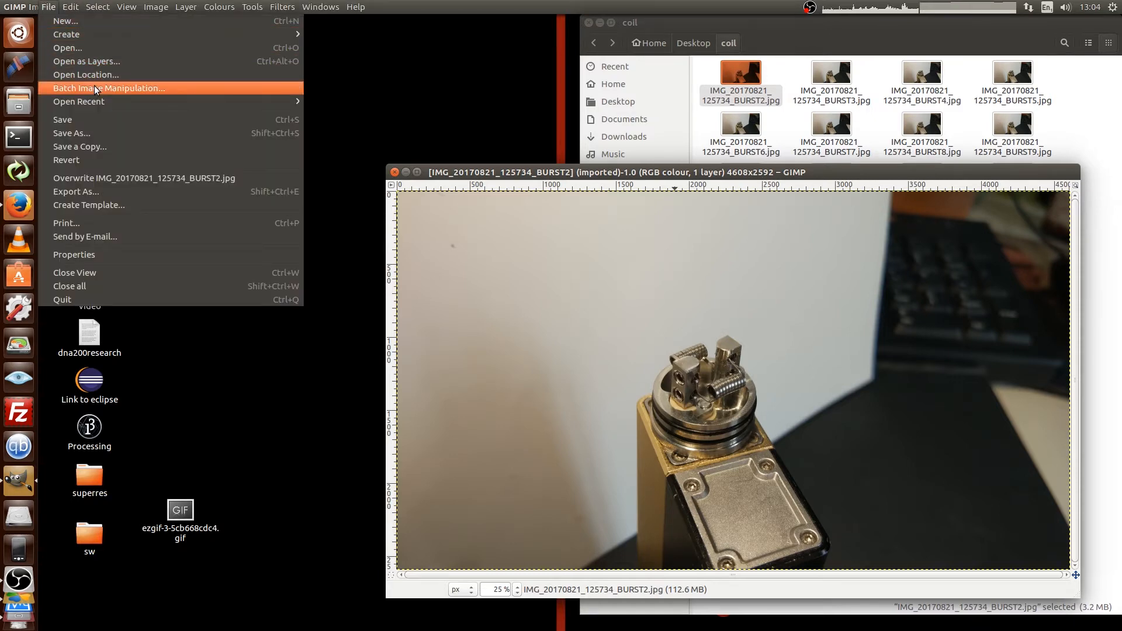
pyautogui.moveTo(122, 94)
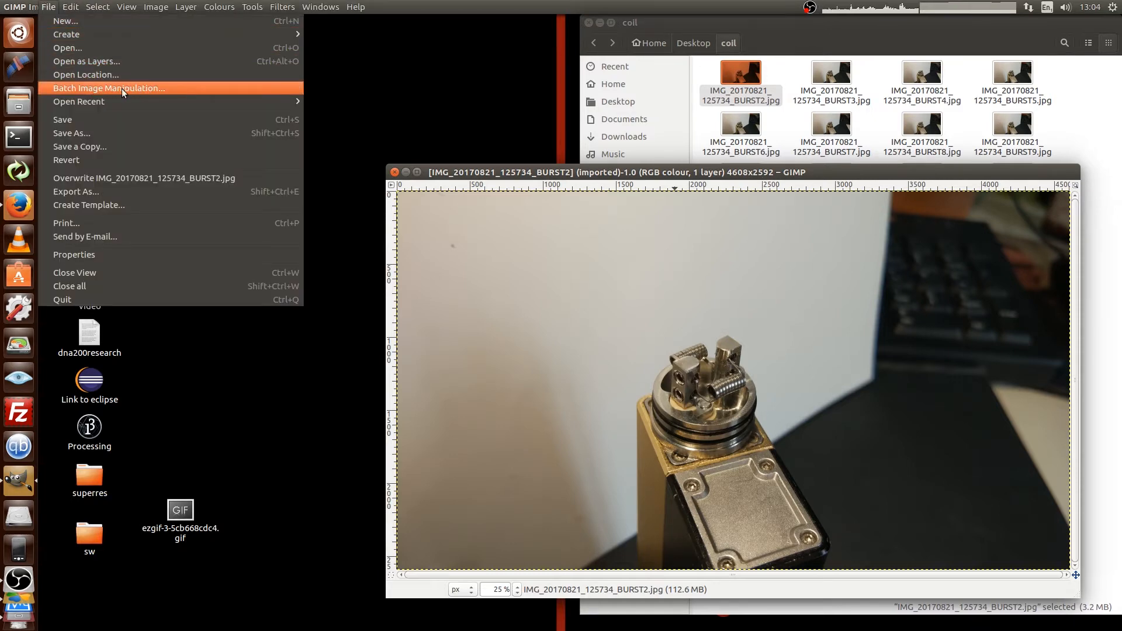
pyautogui.click(108, 88)
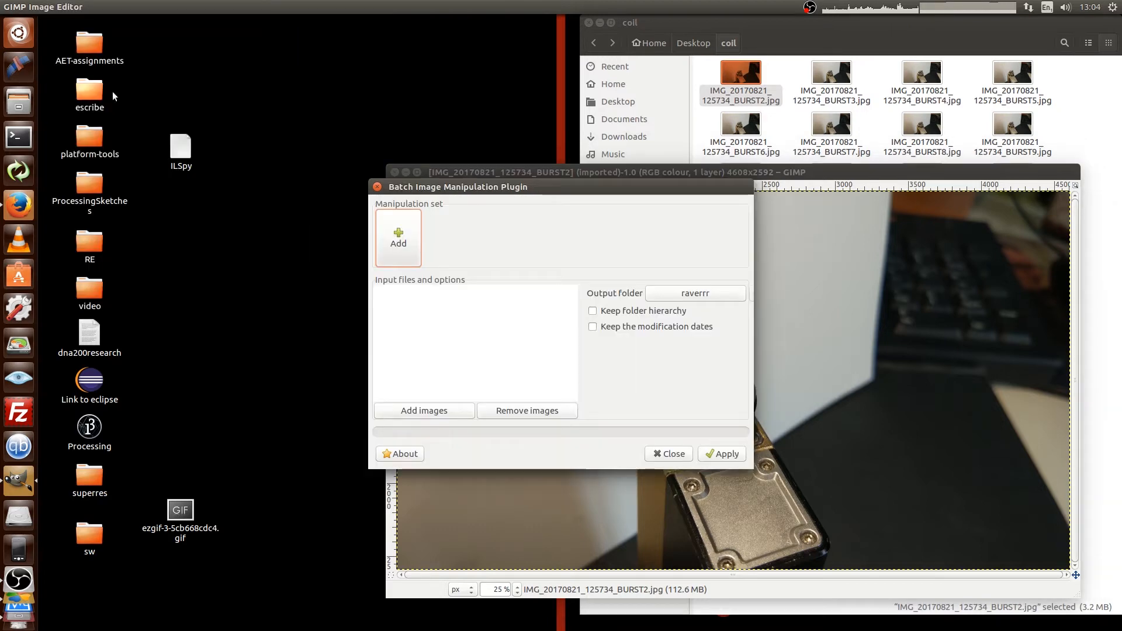
# Step: Add a manual 640x480 Top-right crop step and add single images to the batch
pyautogui.click(398, 237)
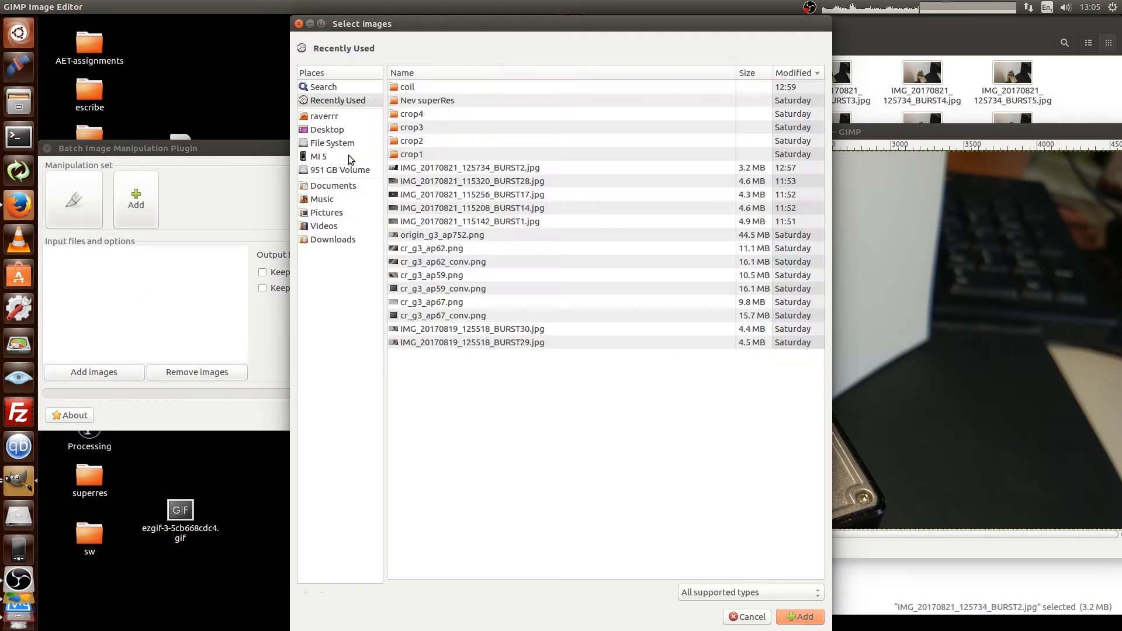
pyautogui.click(799, 616)
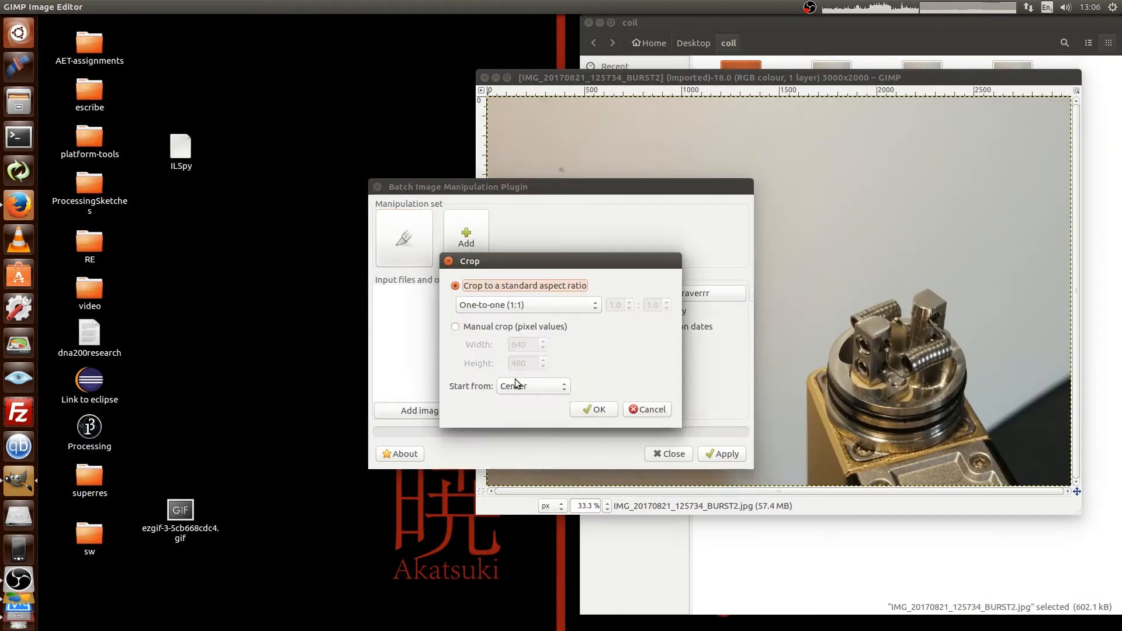
pyautogui.click(532, 386)
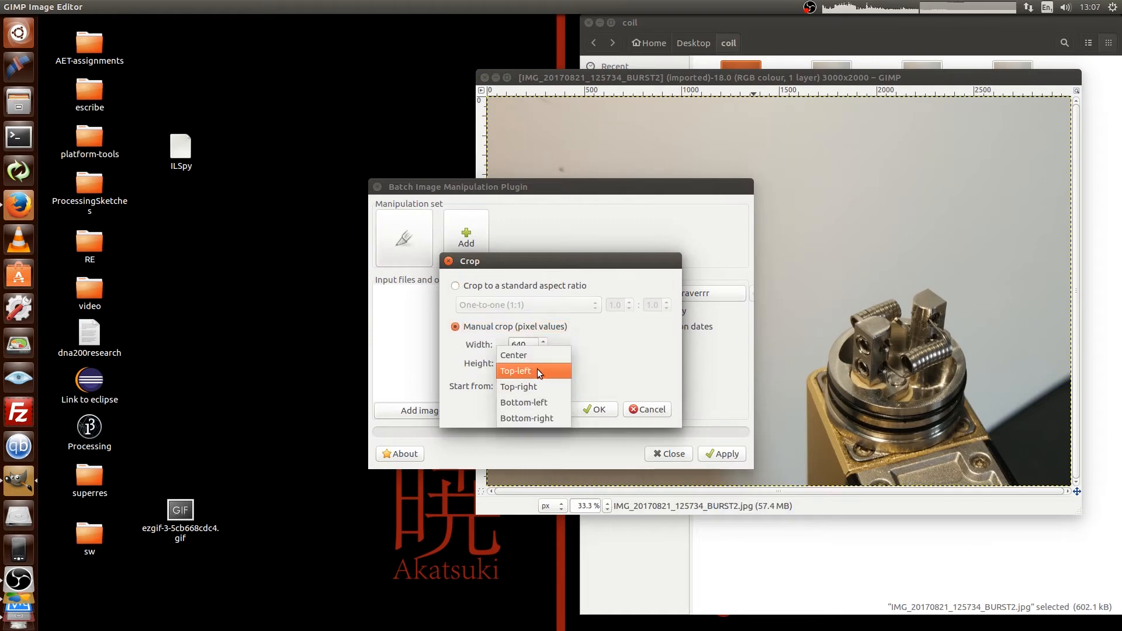
pyautogui.click(518, 386)
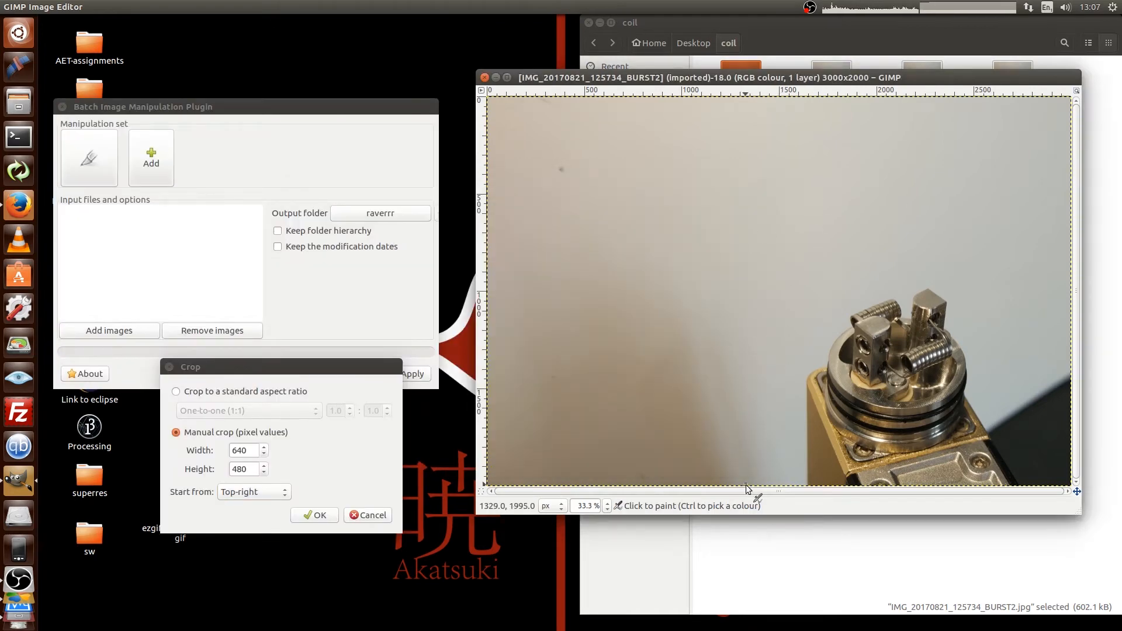
pyautogui.click(109, 330)
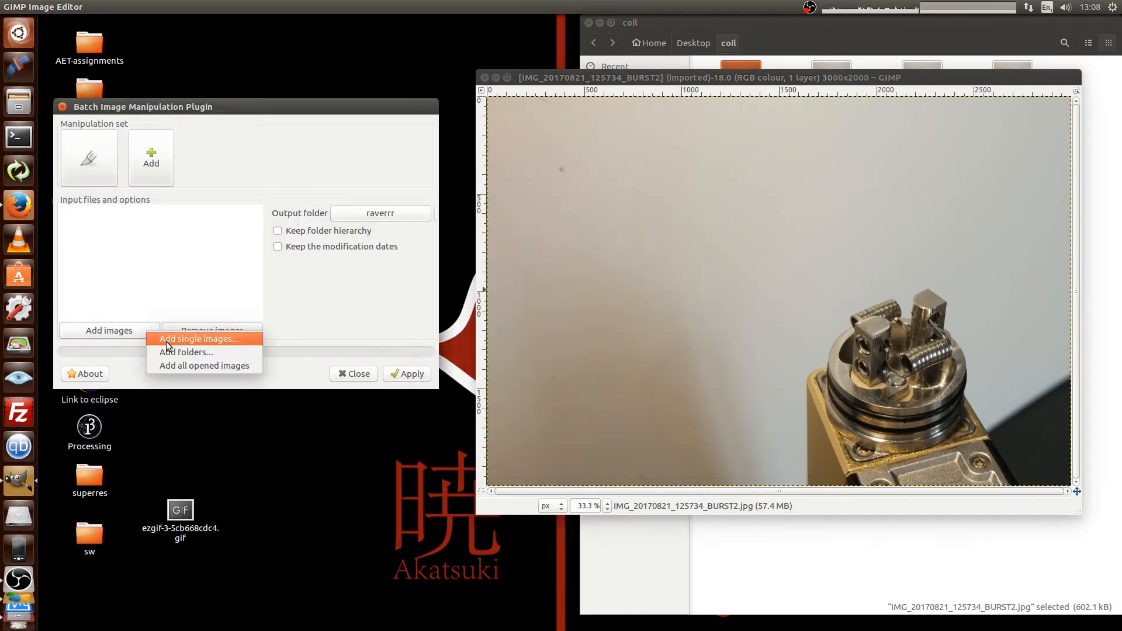
pyautogui.click(197, 339)
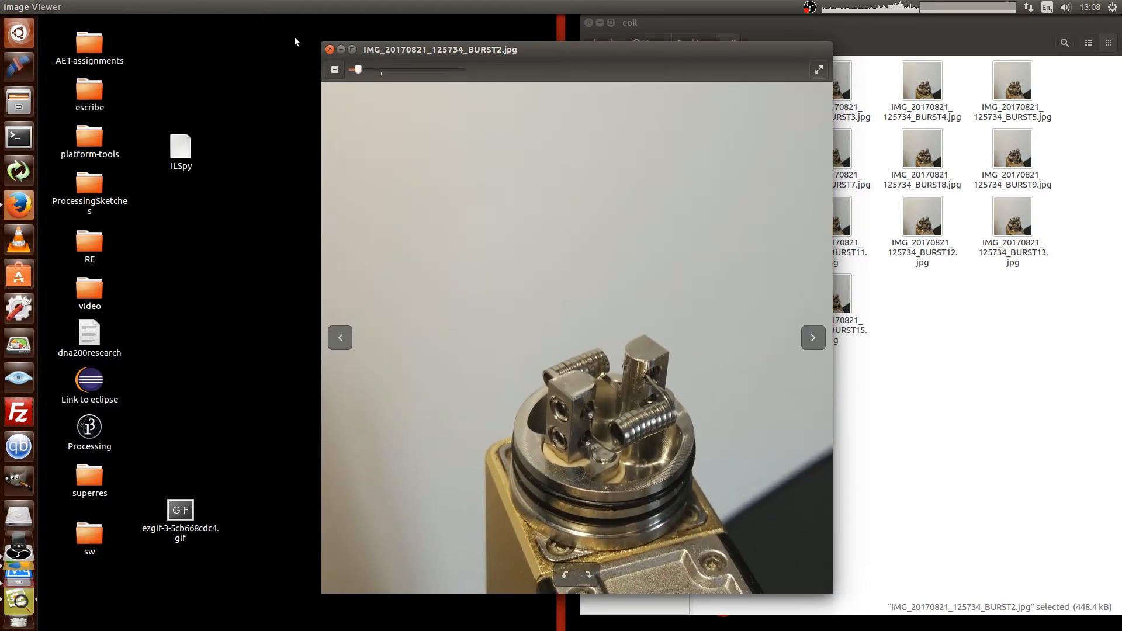
# Step: Close the Image Viewer preview of the cropped BURST2 photo
pyautogui.click(329, 49)
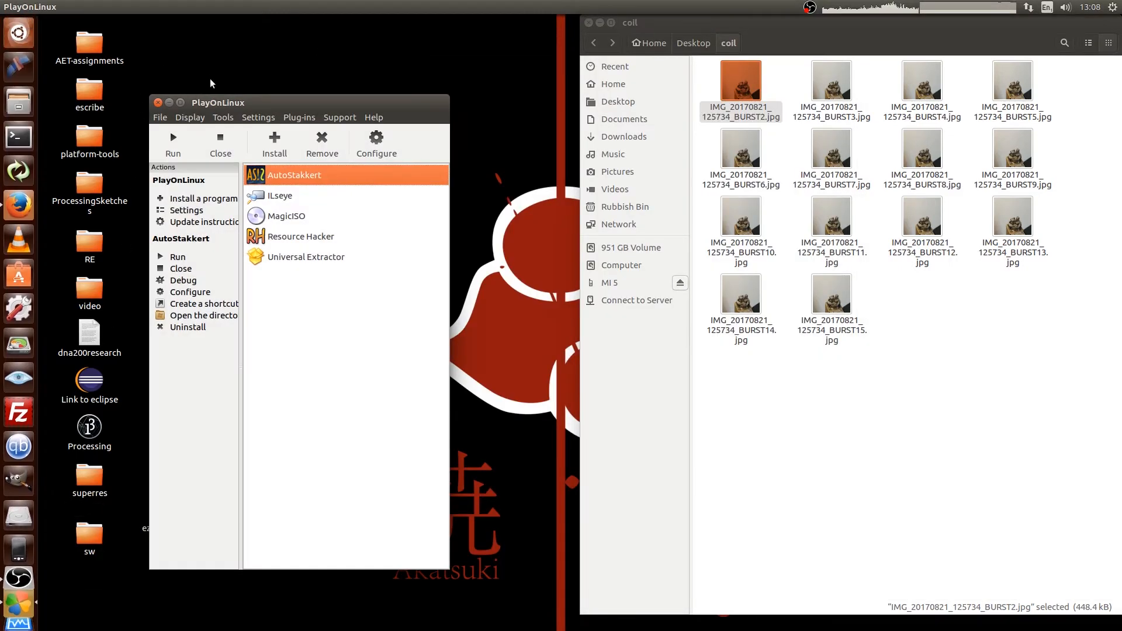
pyautogui.moveTo(236, 104)
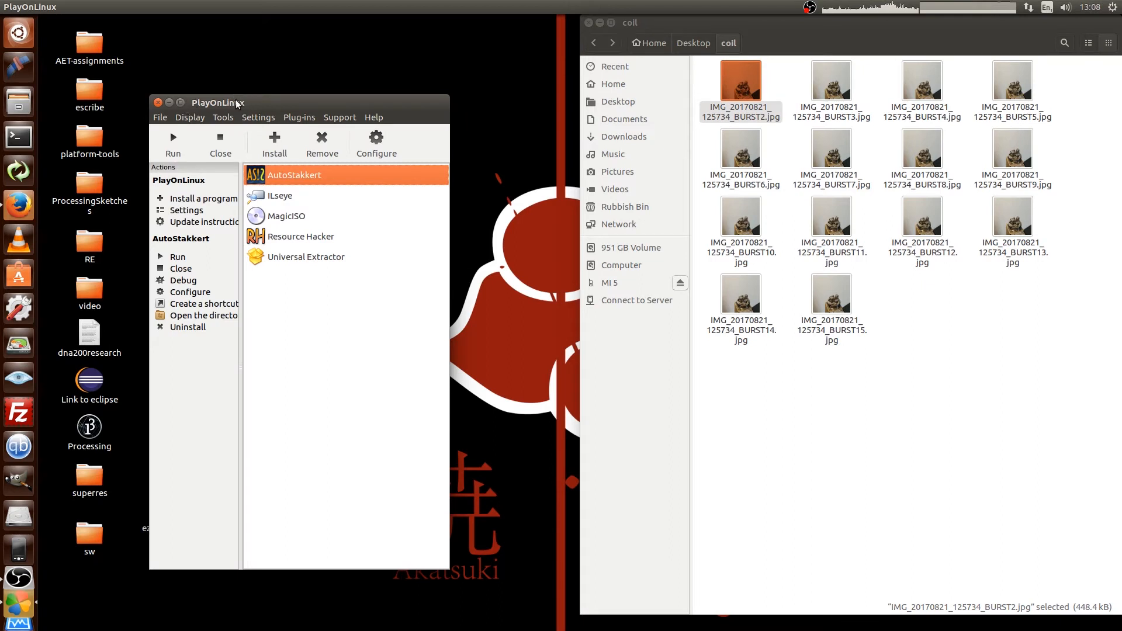
pyautogui.moveTo(247, 118)
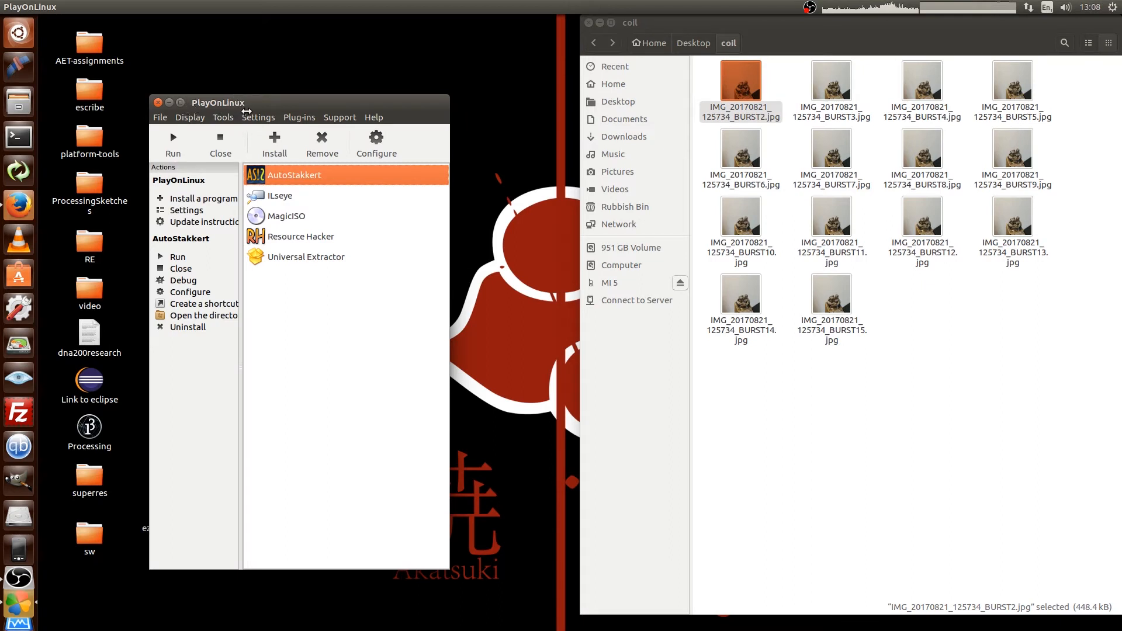
pyautogui.moveTo(284, 111)
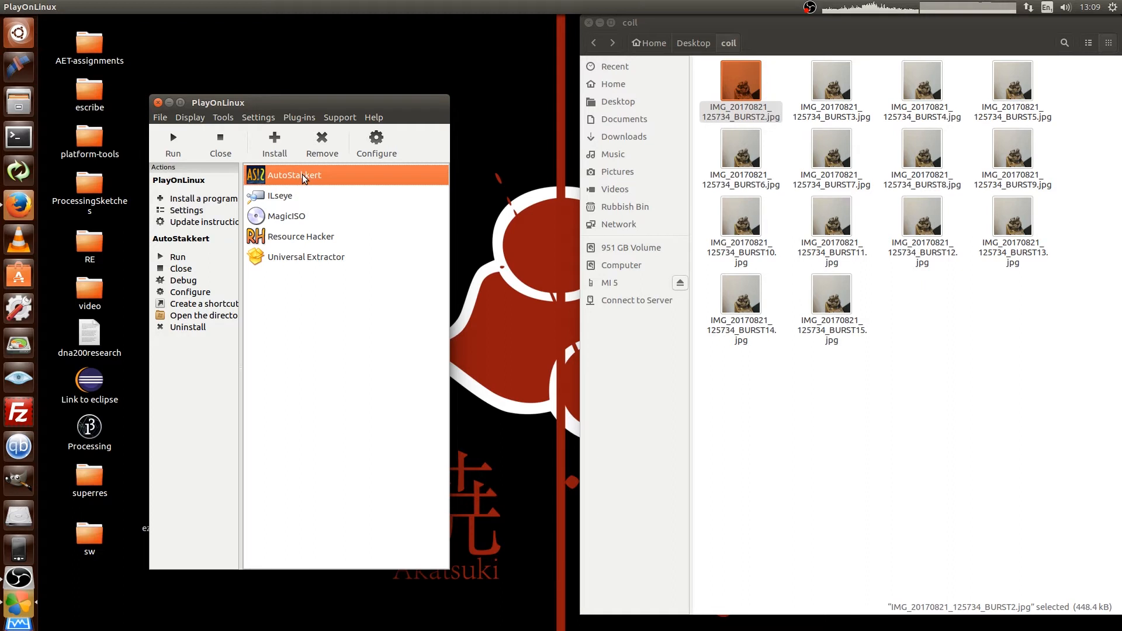
pyautogui.moveTo(173, 140)
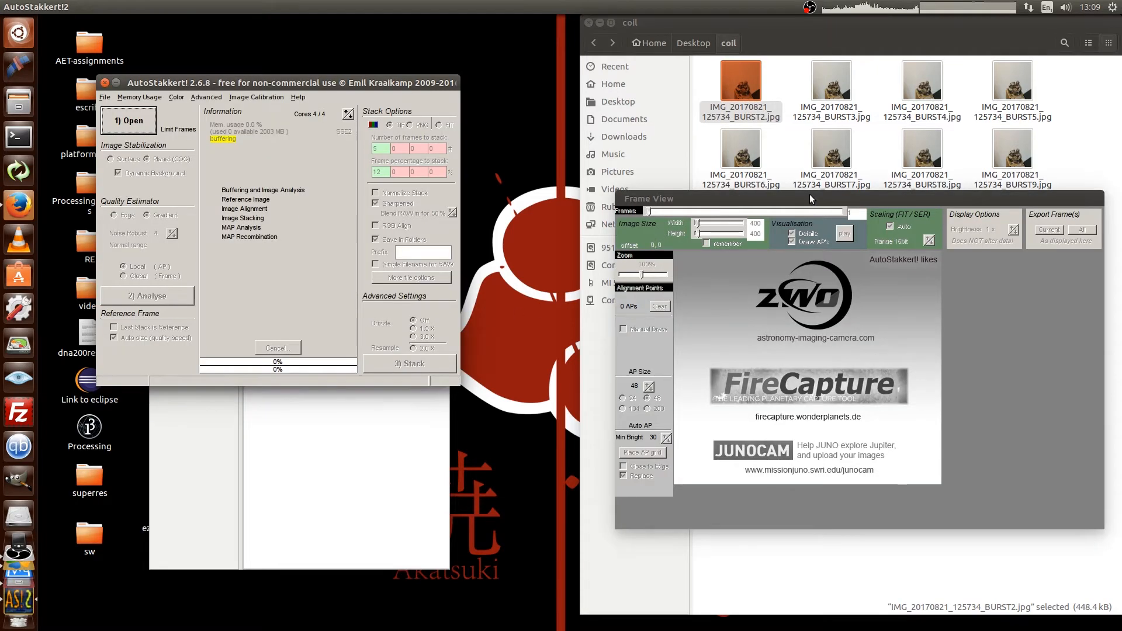
# Step: Open all the BURST JPGs from the coil folder, filtering by Image files
pyautogui.click(129, 119)
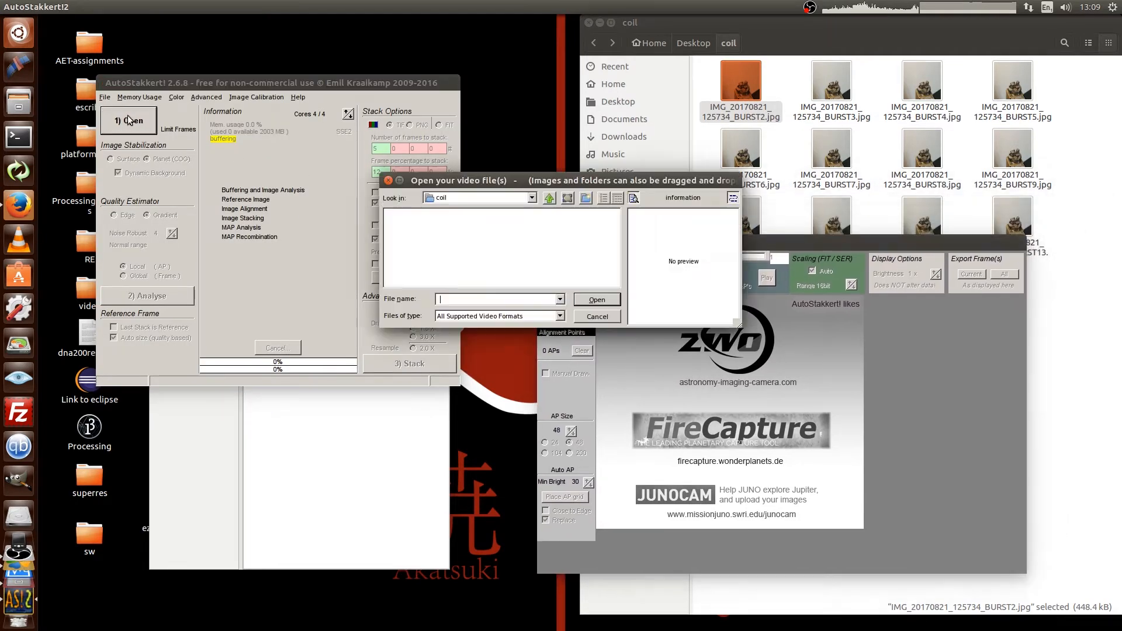
pyautogui.moveTo(571, 317)
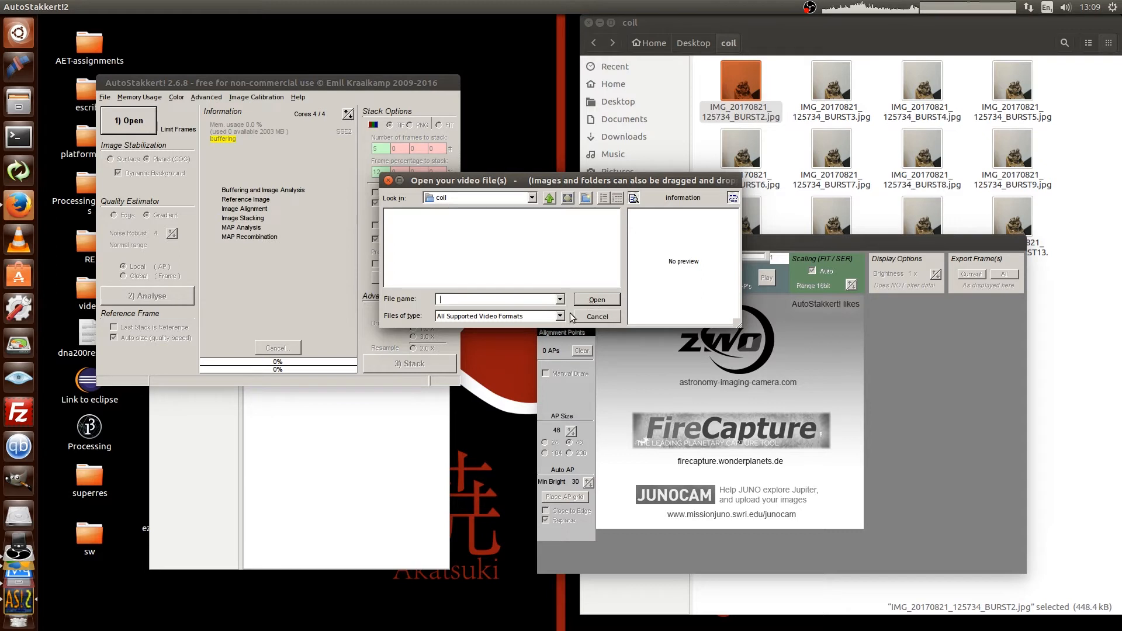
pyautogui.click(560, 316)
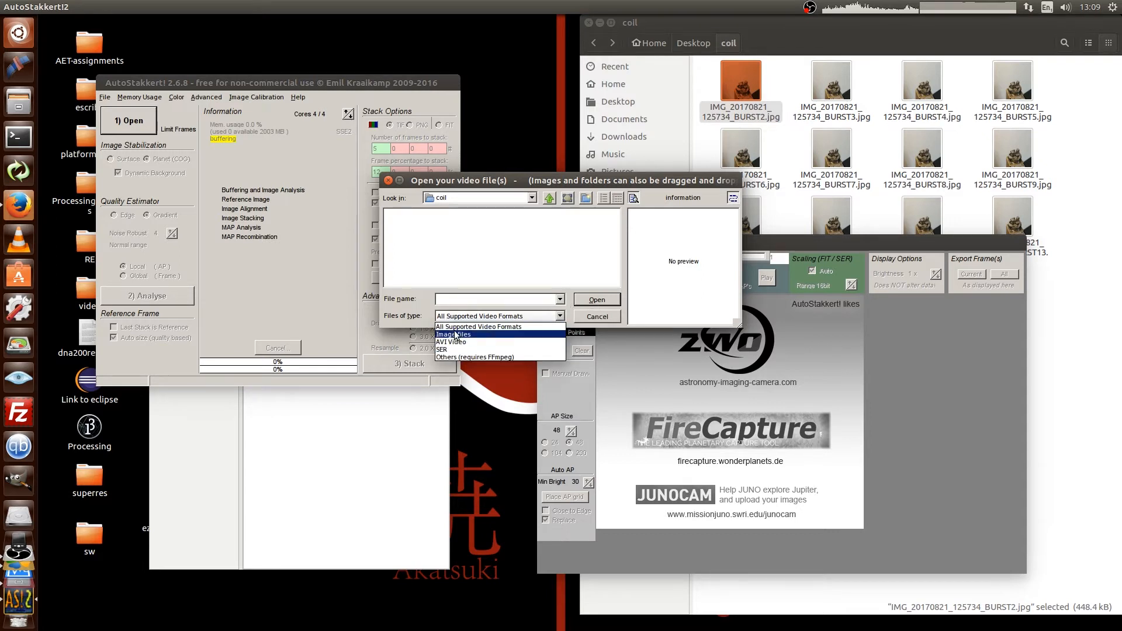
pyautogui.click(455, 335)
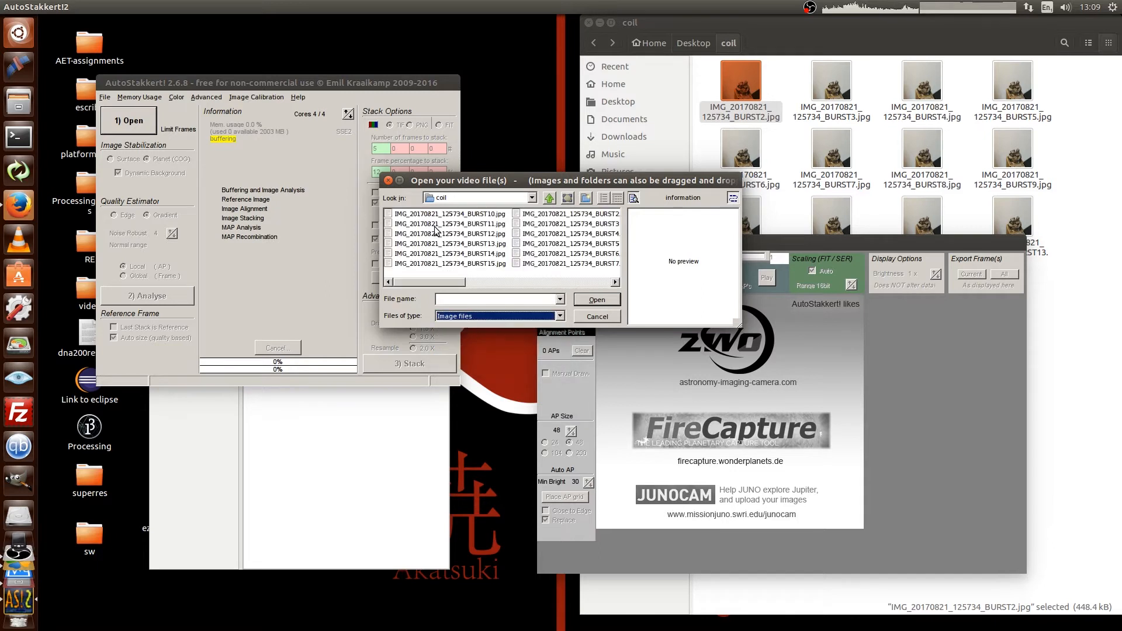
pyautogui.click(449, 214)
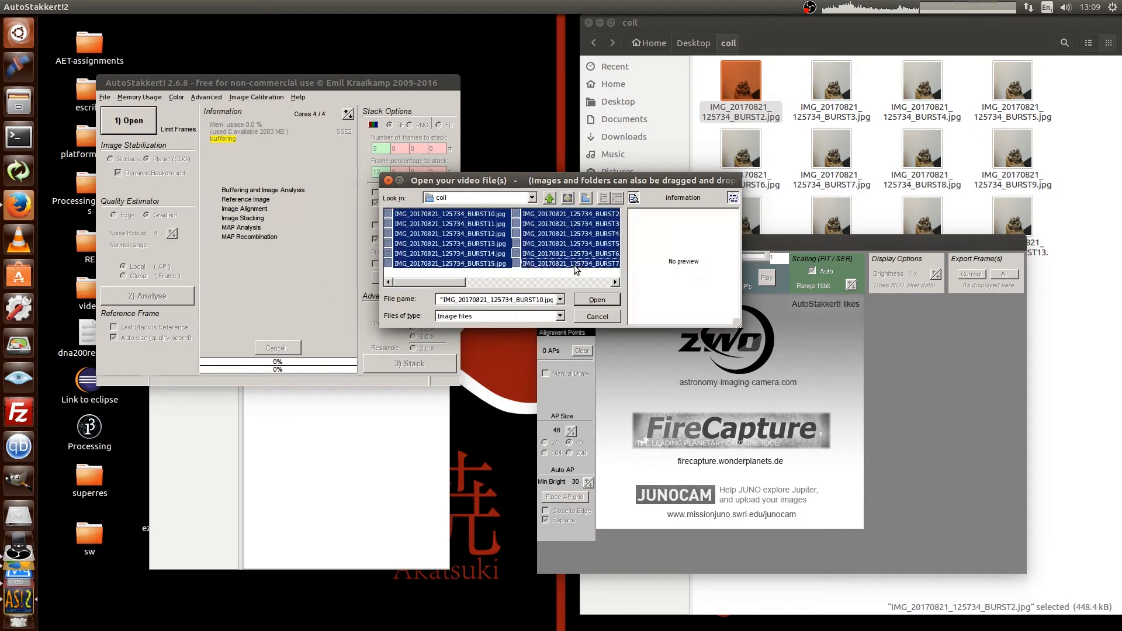
pyautogui.click(597, 315)
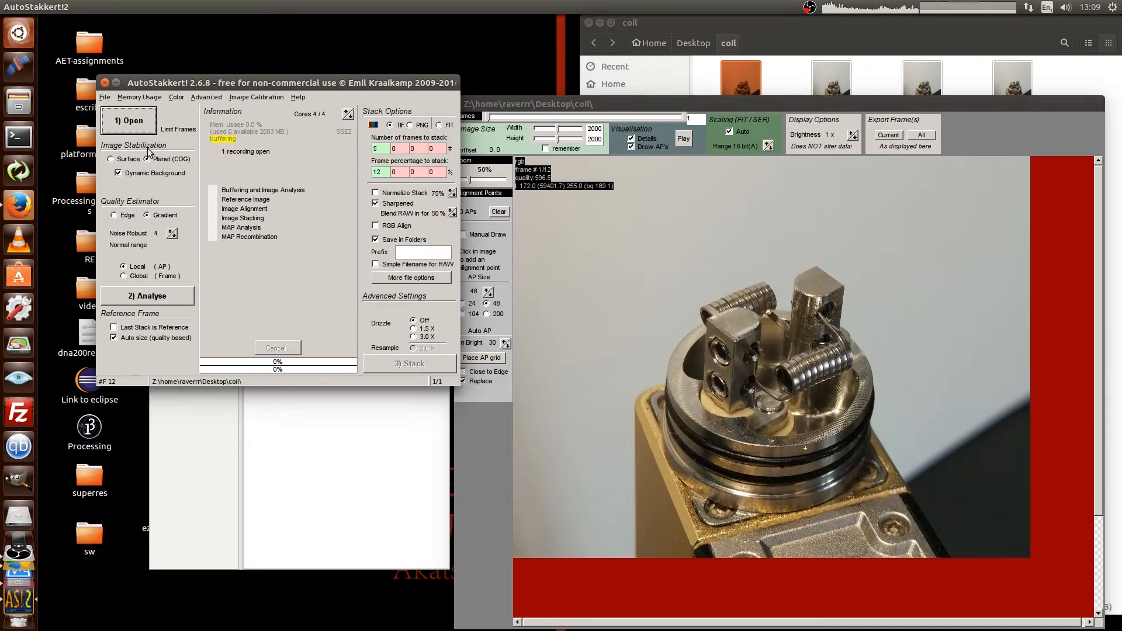
# Step: Choose Surface stabilization, set Noise Robust to 2, and start Analyse
pyautogui.click(113, 158)
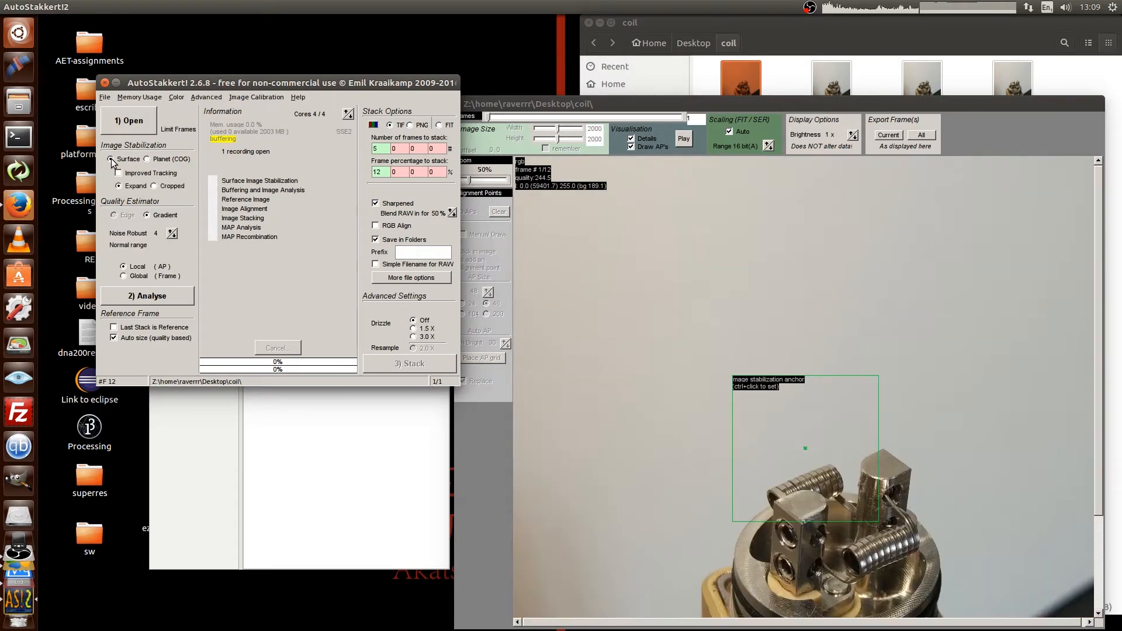
pyautogui.moveTo(456, 211)
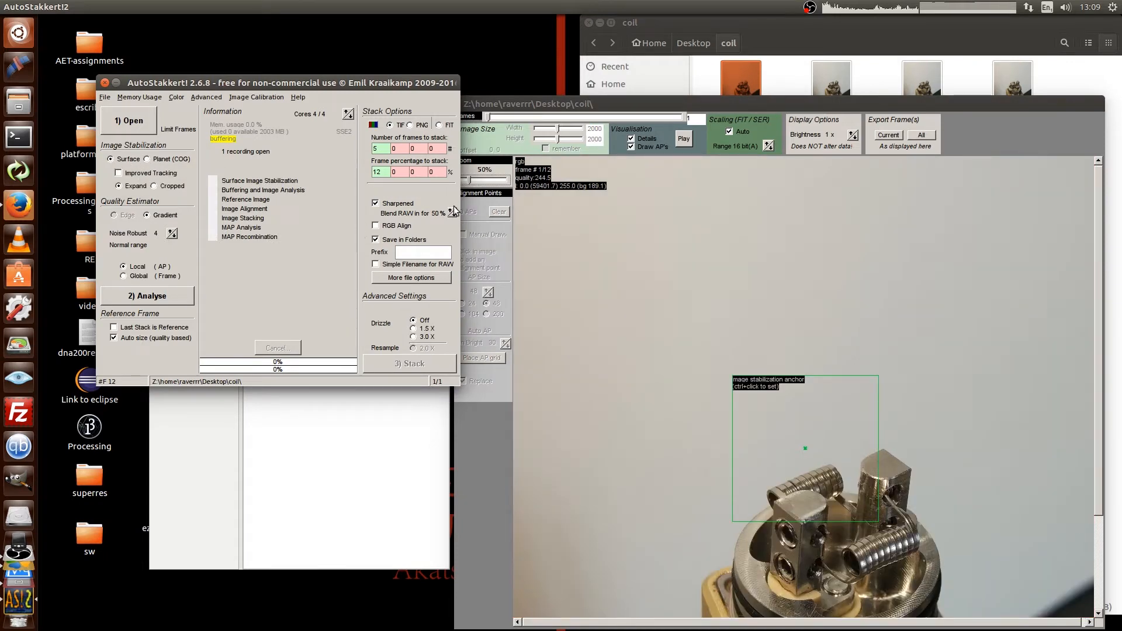
pyautogui.moveTo(478, 182)
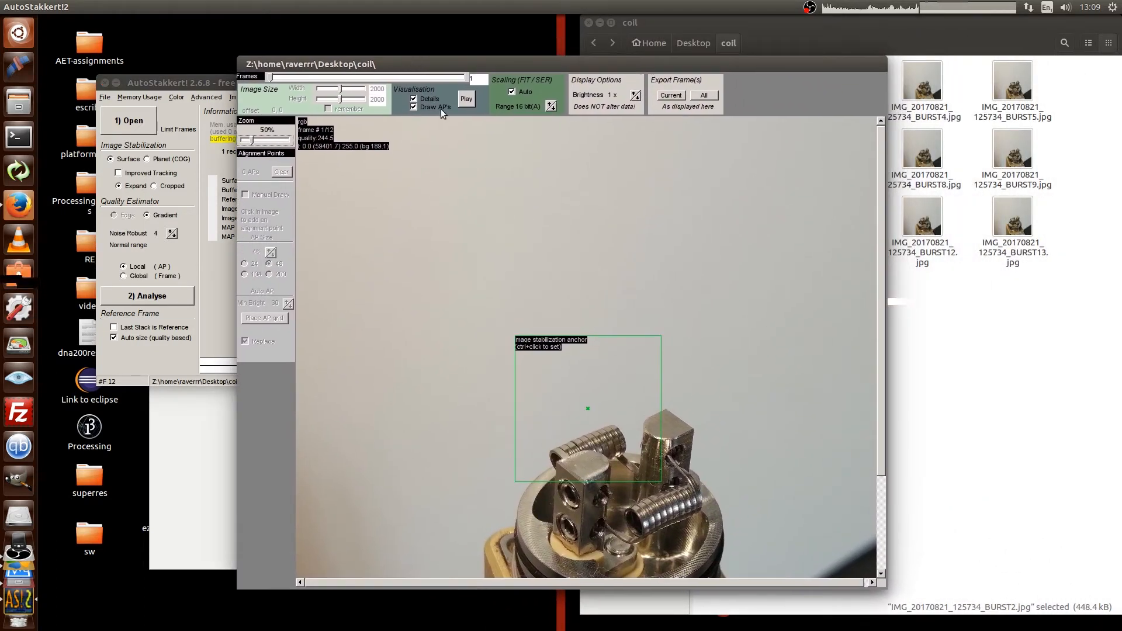
pyautogui.moveTo(427, 274)
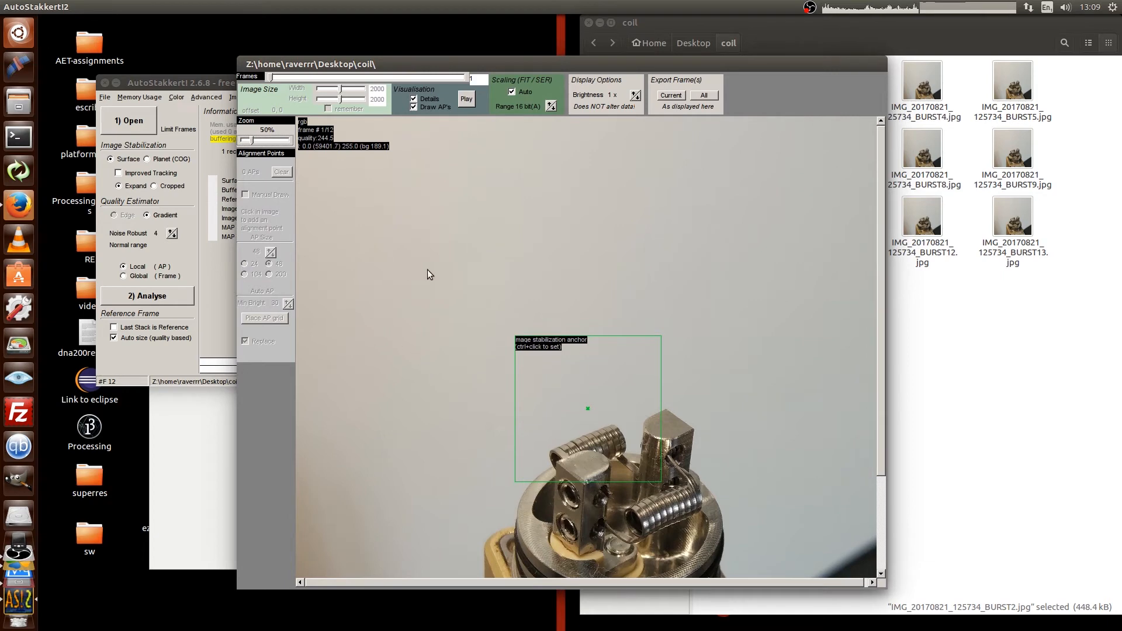
pyautogui.moveTo(598, 434)
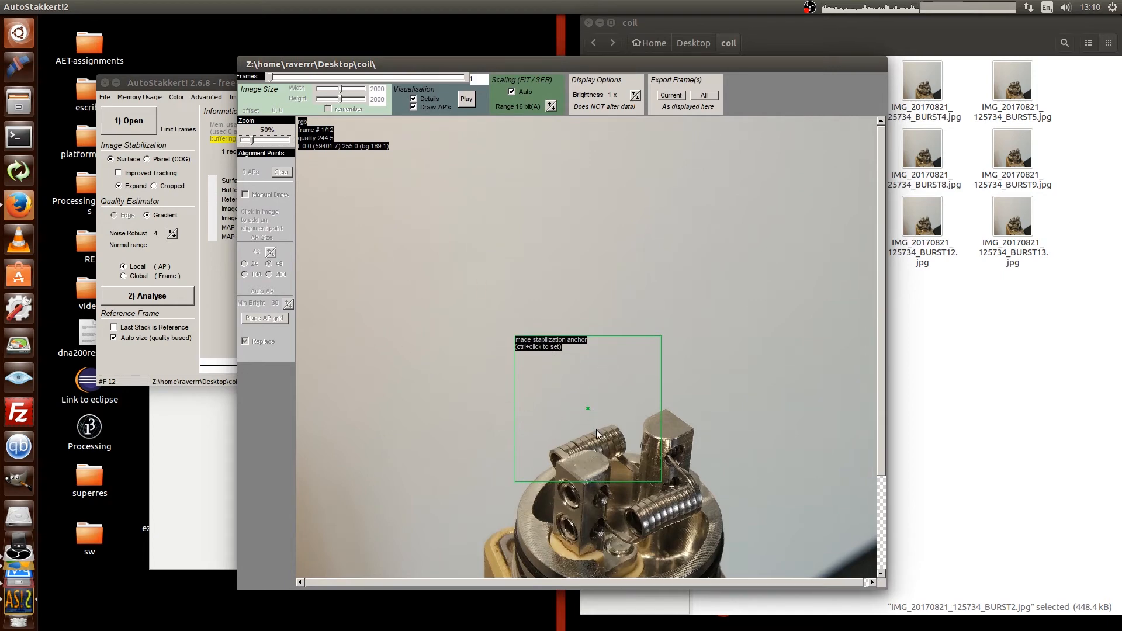
pyautogui.moveTo(670, 473)
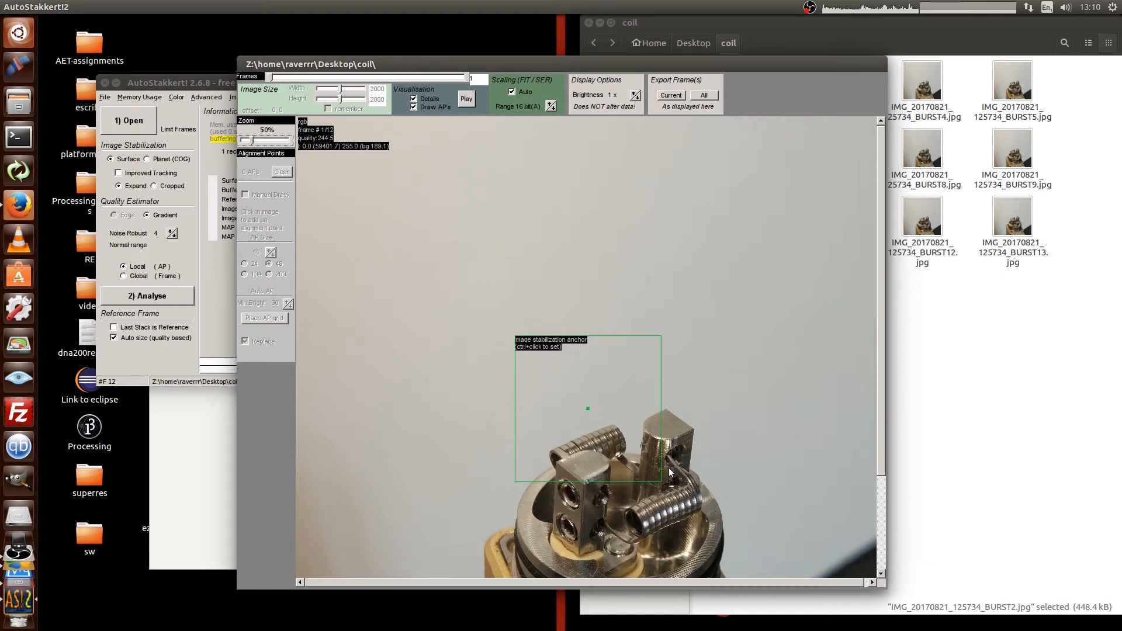
pyautogui.moveTo(680, 523)
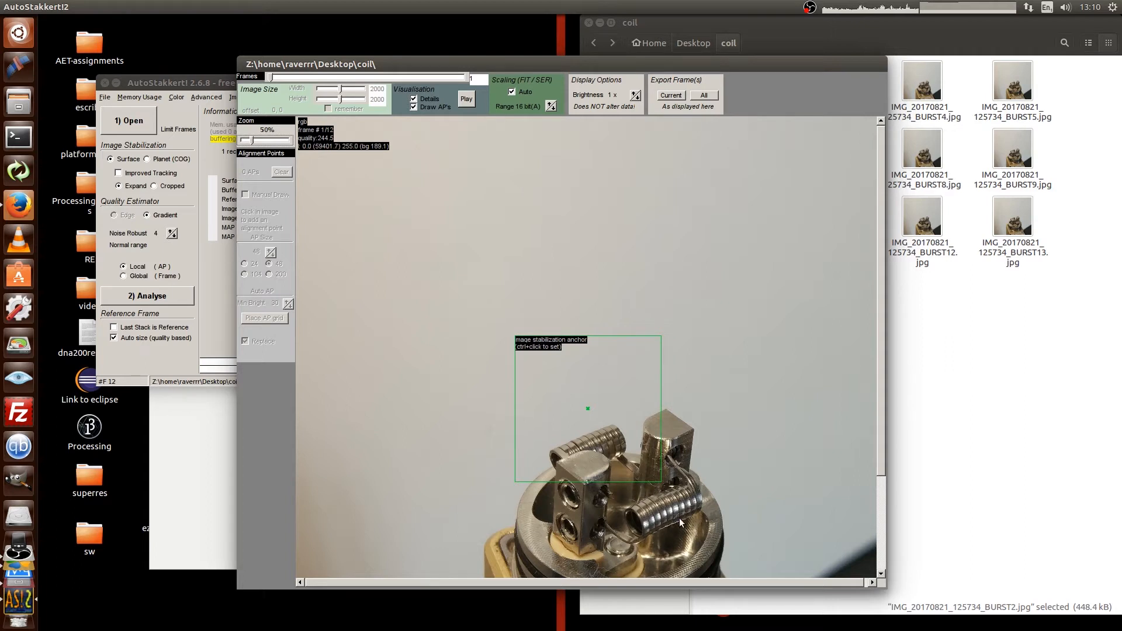
pyautogui.moveTo(879, 430)
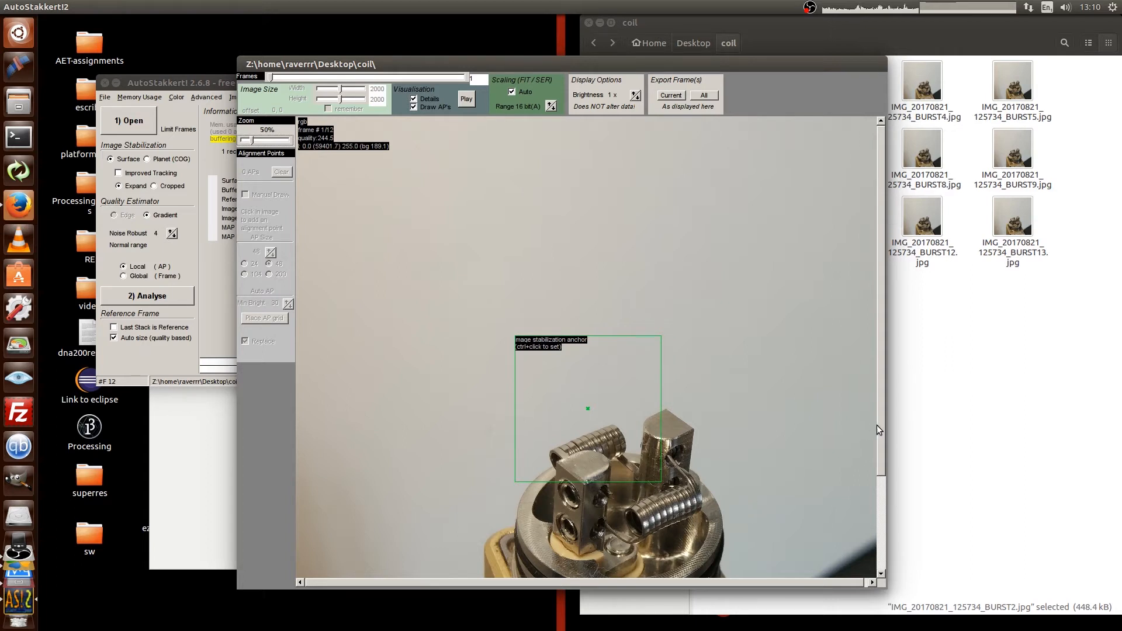
pyautogui.scroll(-3)
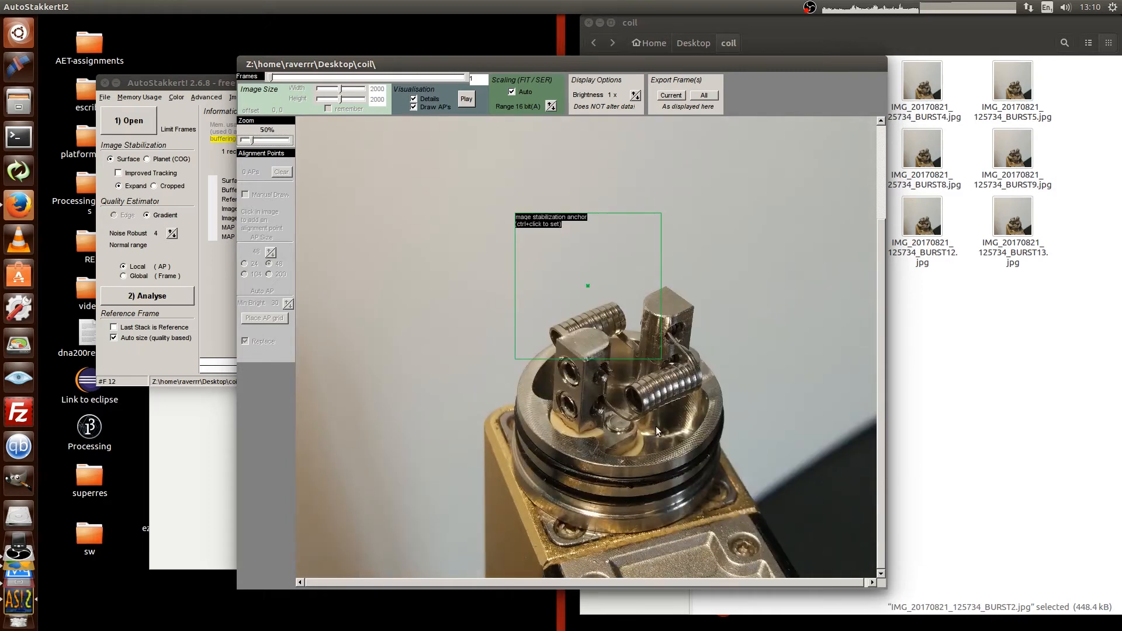
pyautogui.moveTo(655, 399)
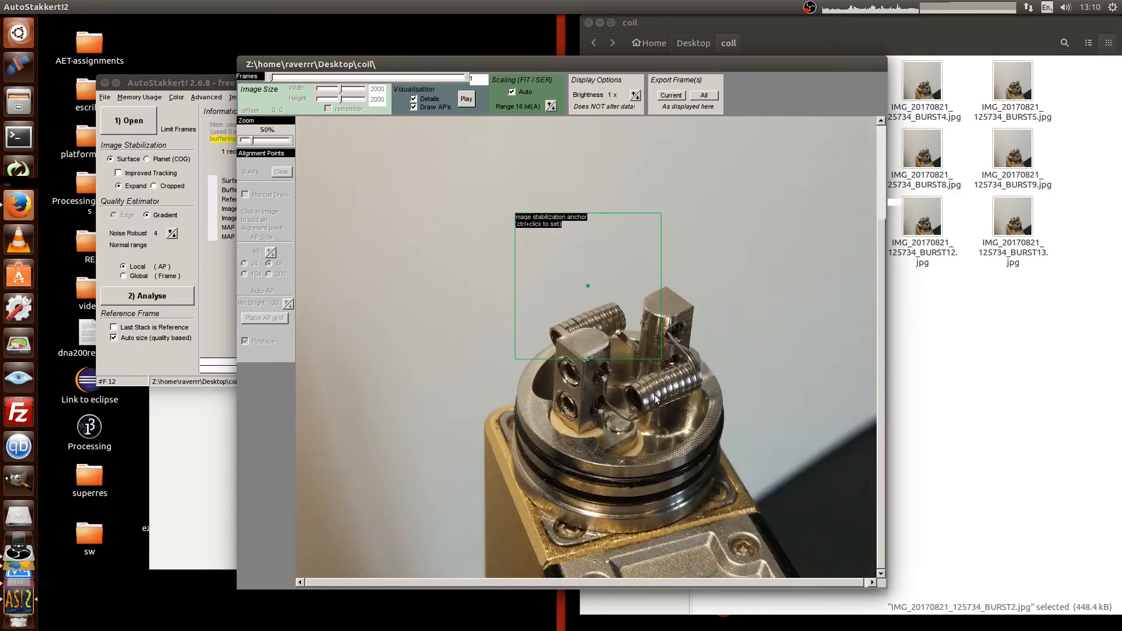
pyautogui.moveTo(696, 370)
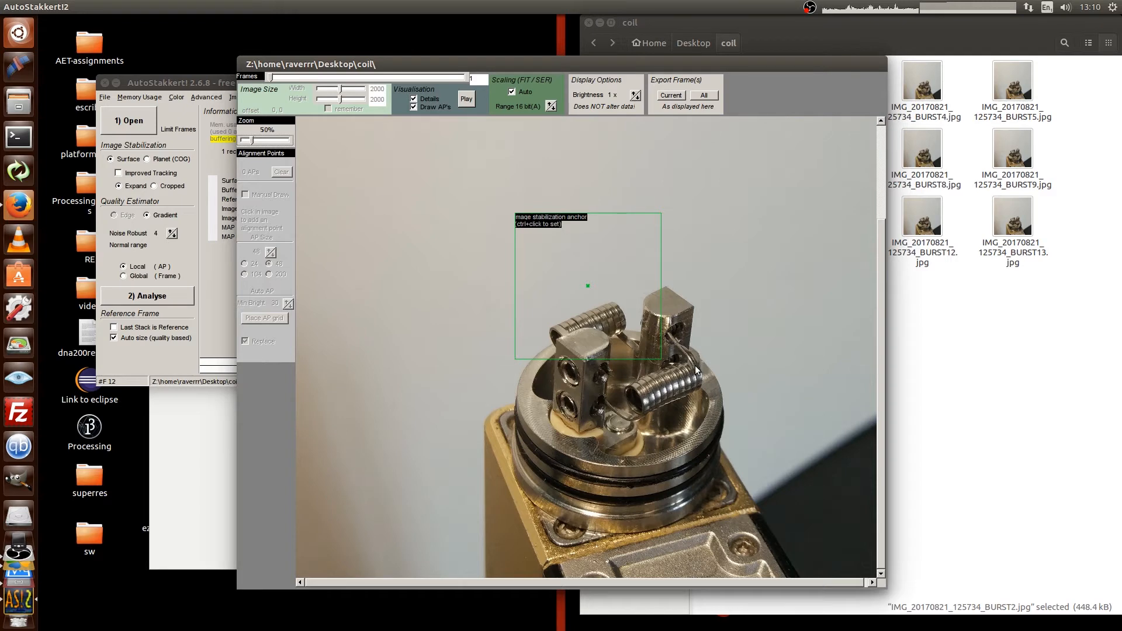
pyautogui.moveTo(620, 440)
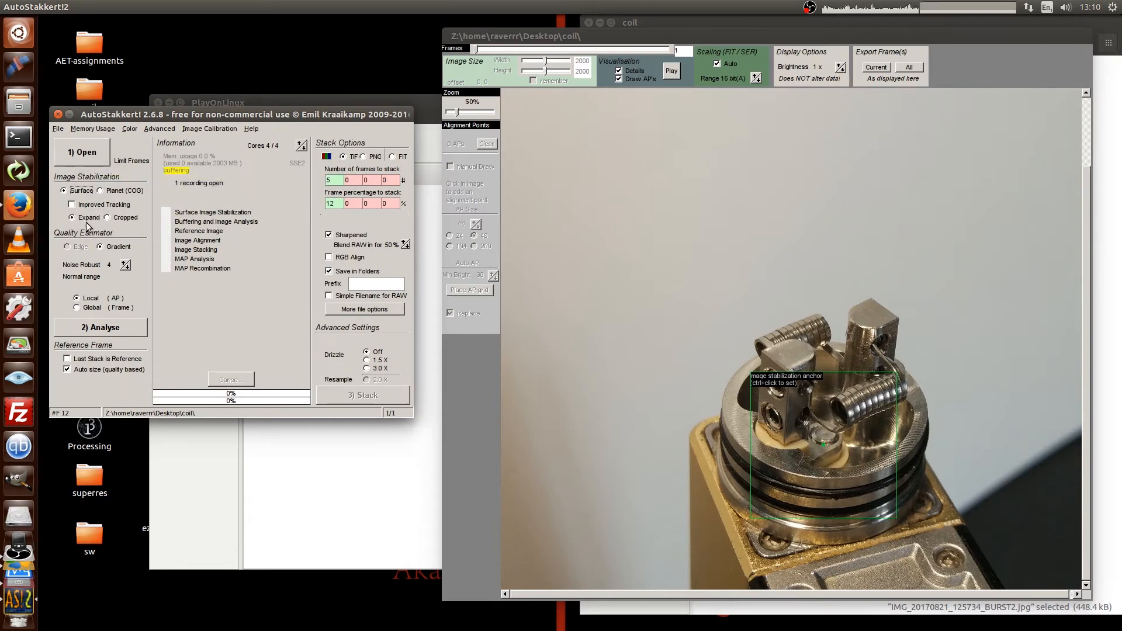
pyautogui.moveTo(73, 220)
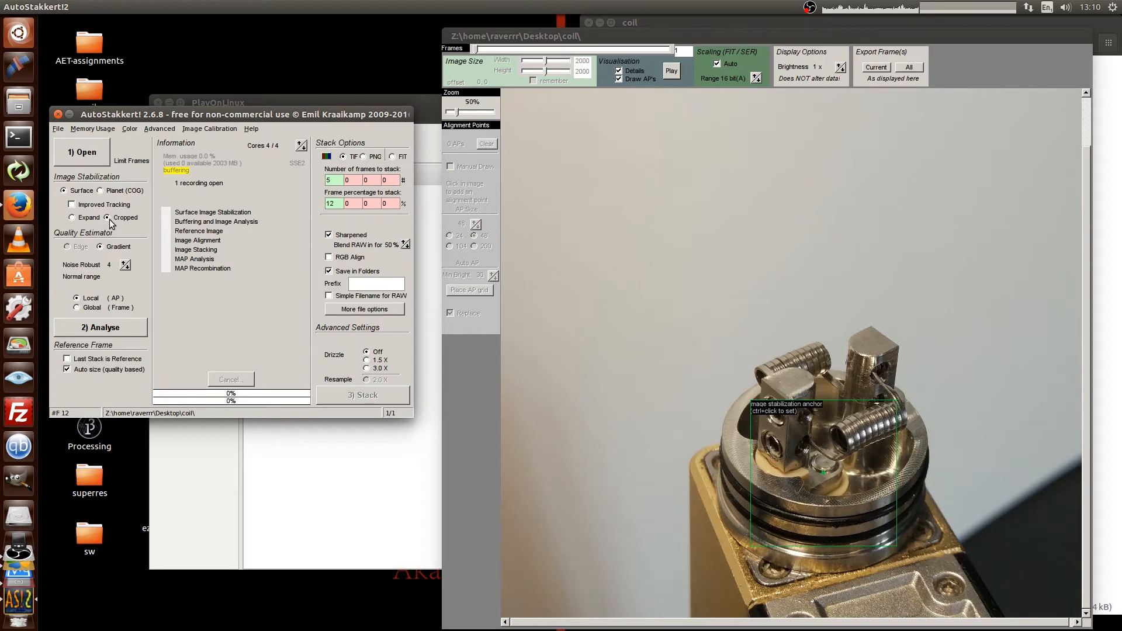
pyautogui.moveTo(120, 265)
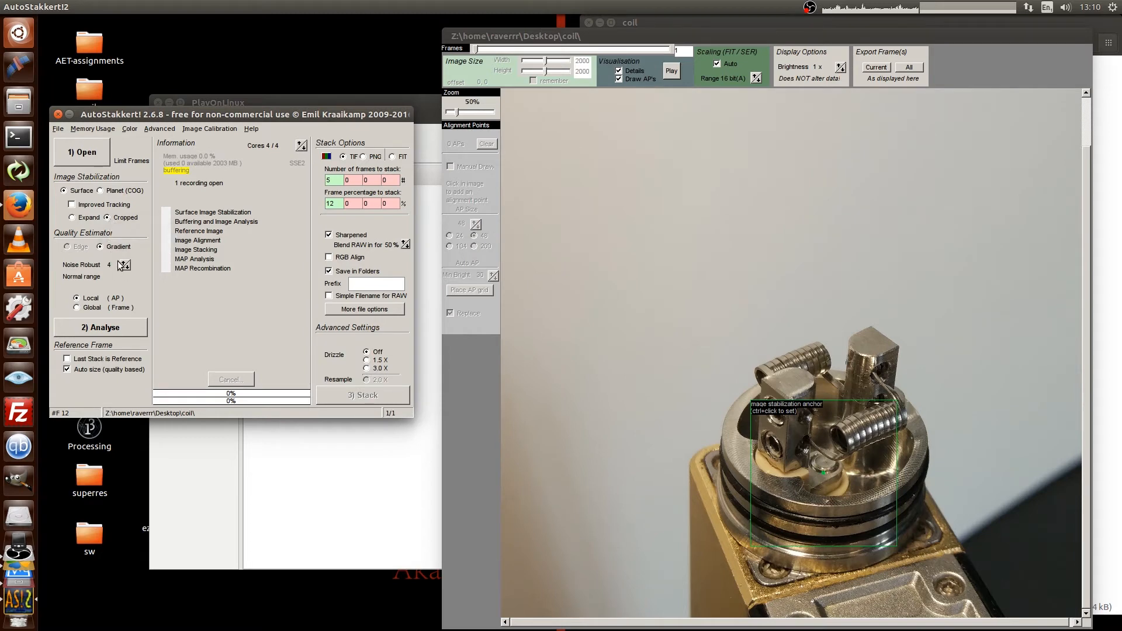
pyautogui.moveTo(128, 268)
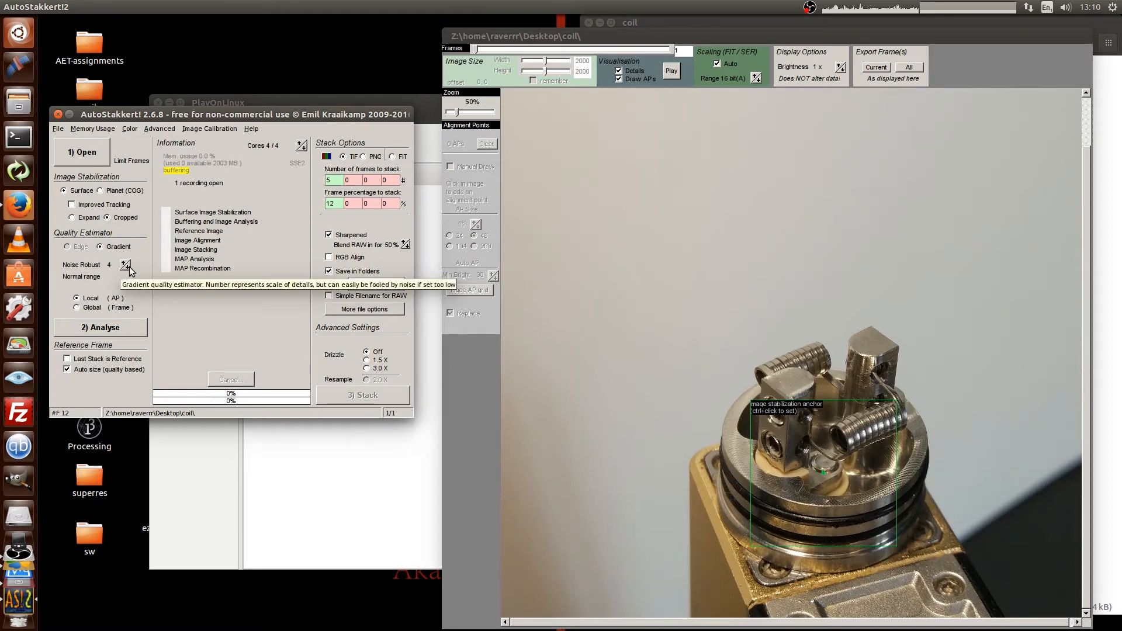
pyautogui.click(127, 271)
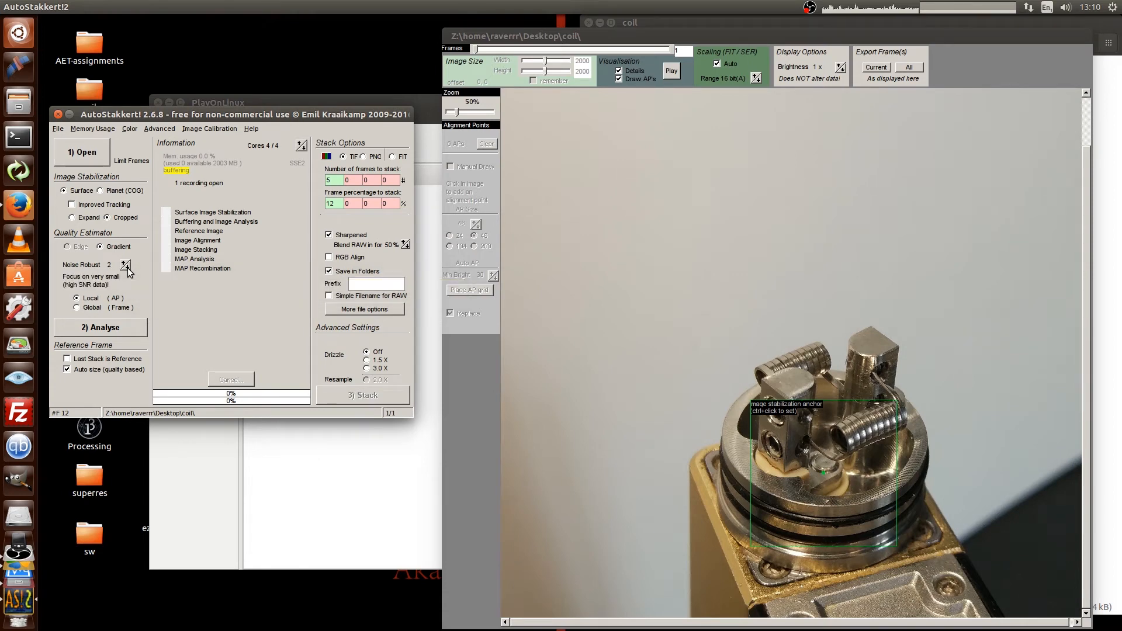
pyautogui.moveTo(75, 349)
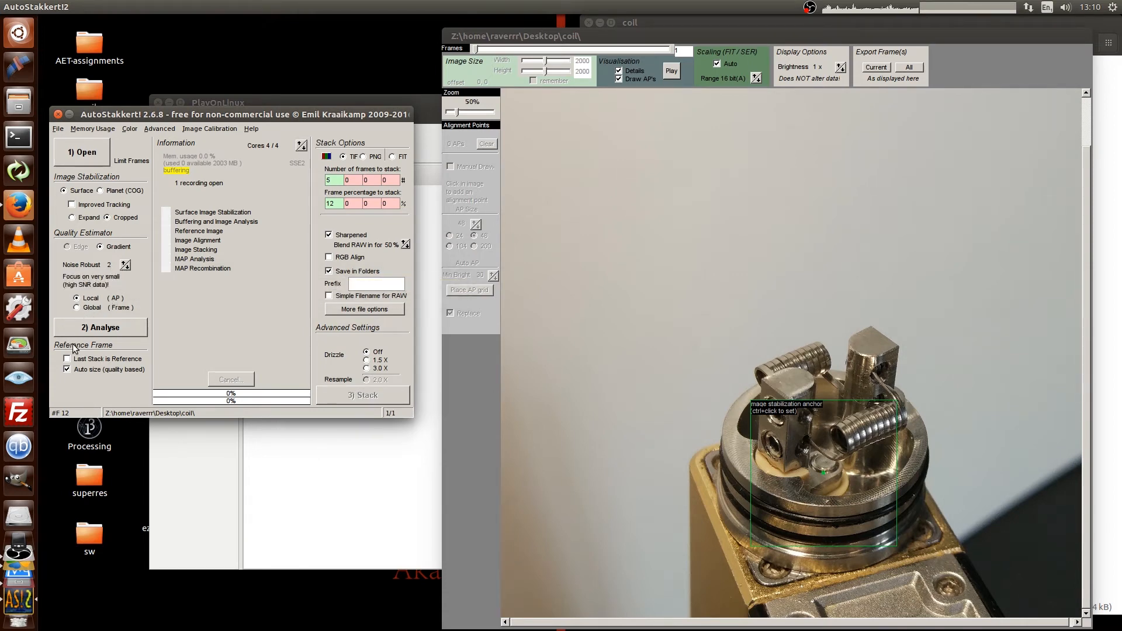
pyautogui.click(105, 327)
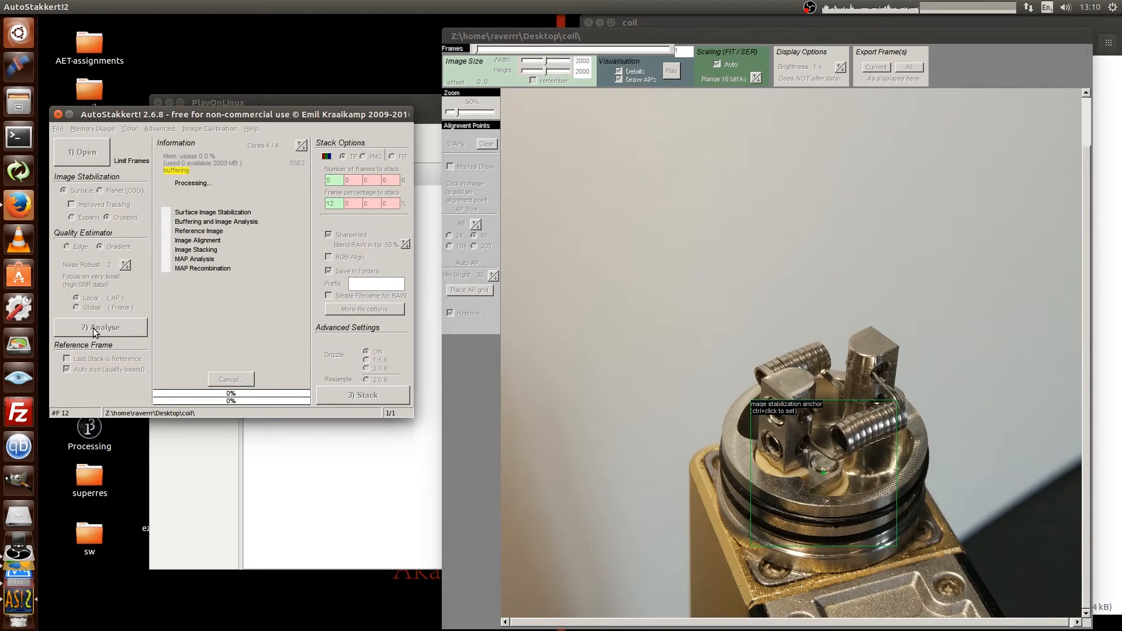
# Step: Let the frame analysis complete and scroll to review the quality graph
pyautogui.click(100, 327)
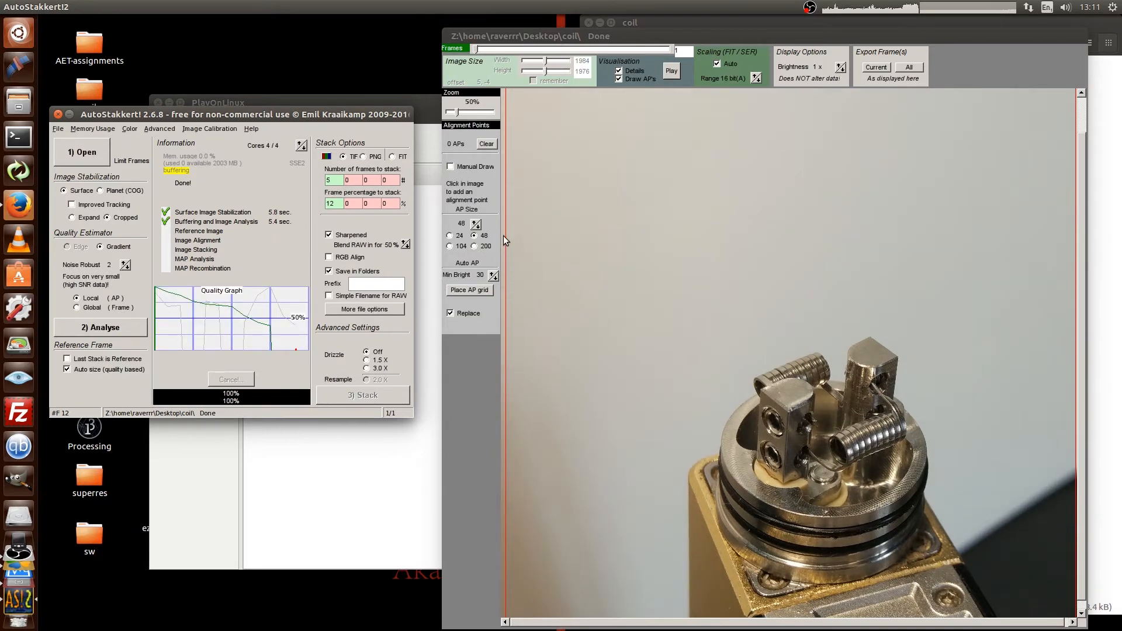
pyautogui.moveTo(921, 399)
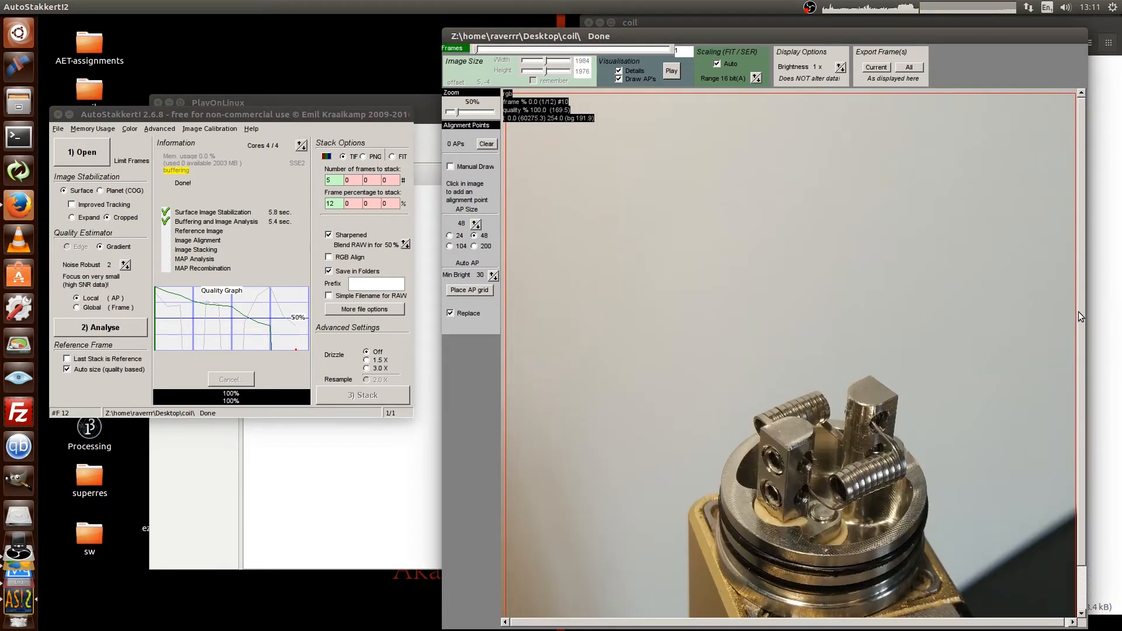
pyautogui.scroll(-3)
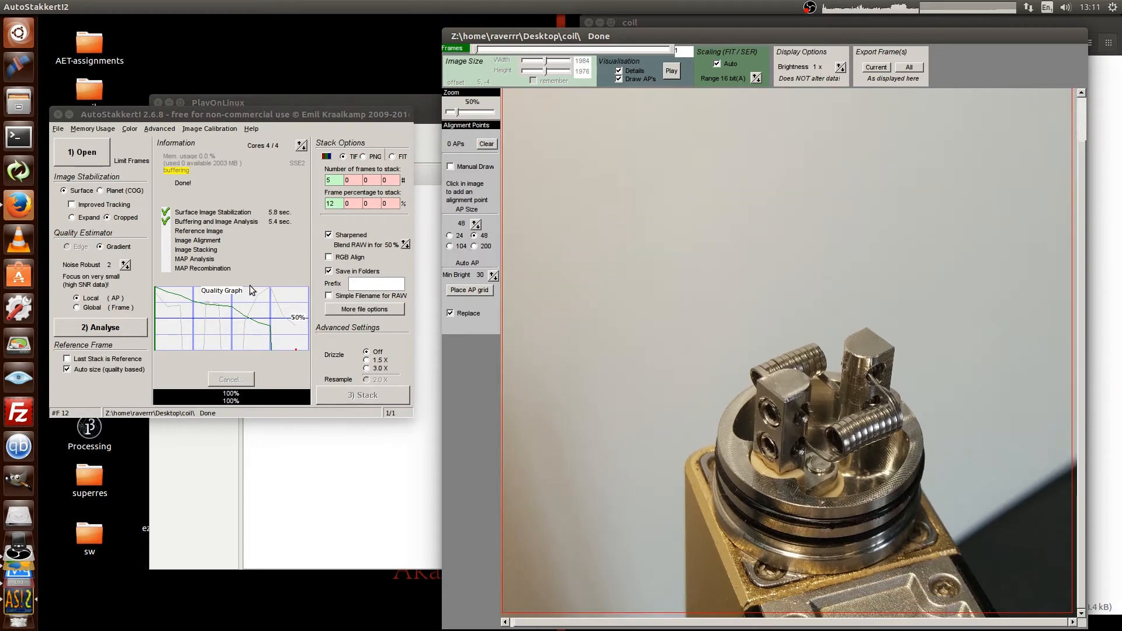
pyautogui.moveTo(141, 209)
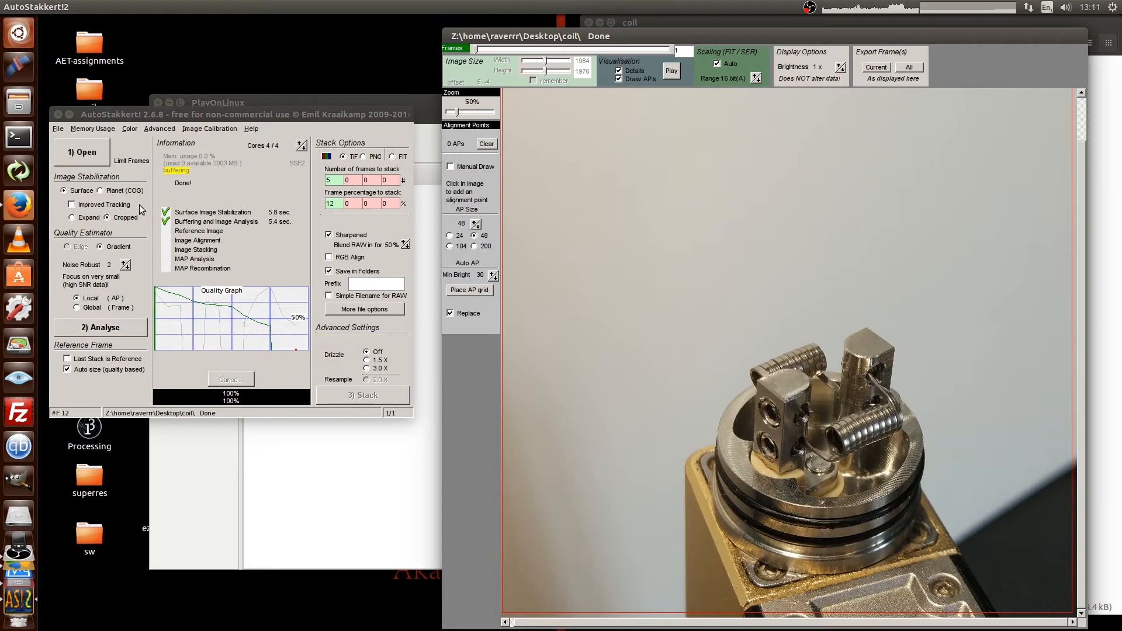
pyautogui.moveTo(678, 35)
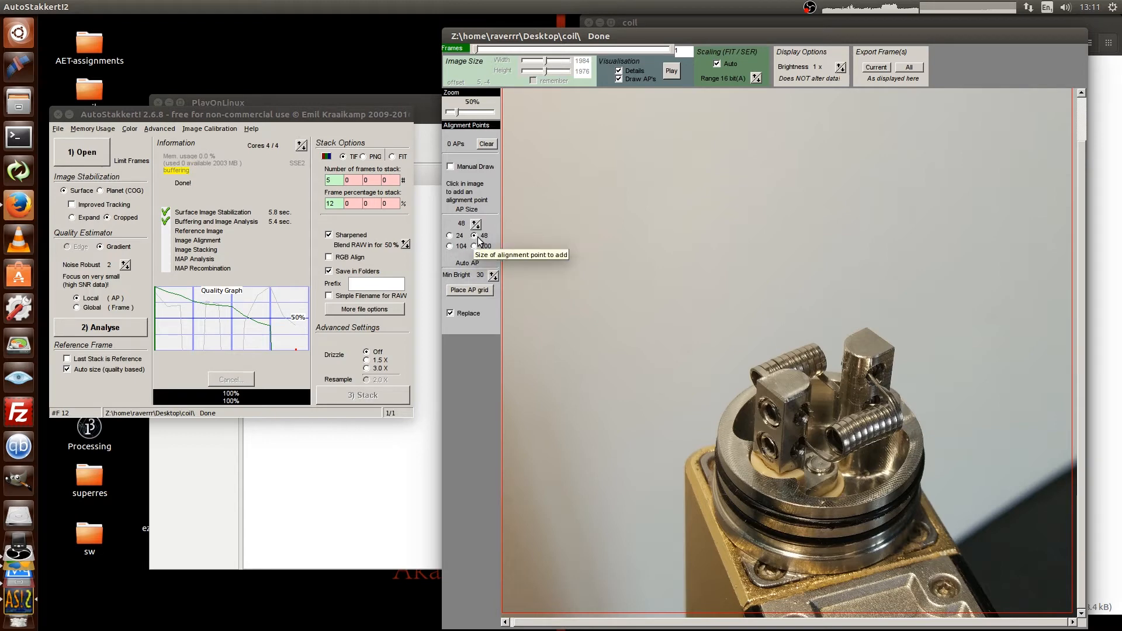
pyautogui.moveTo(469, 290)
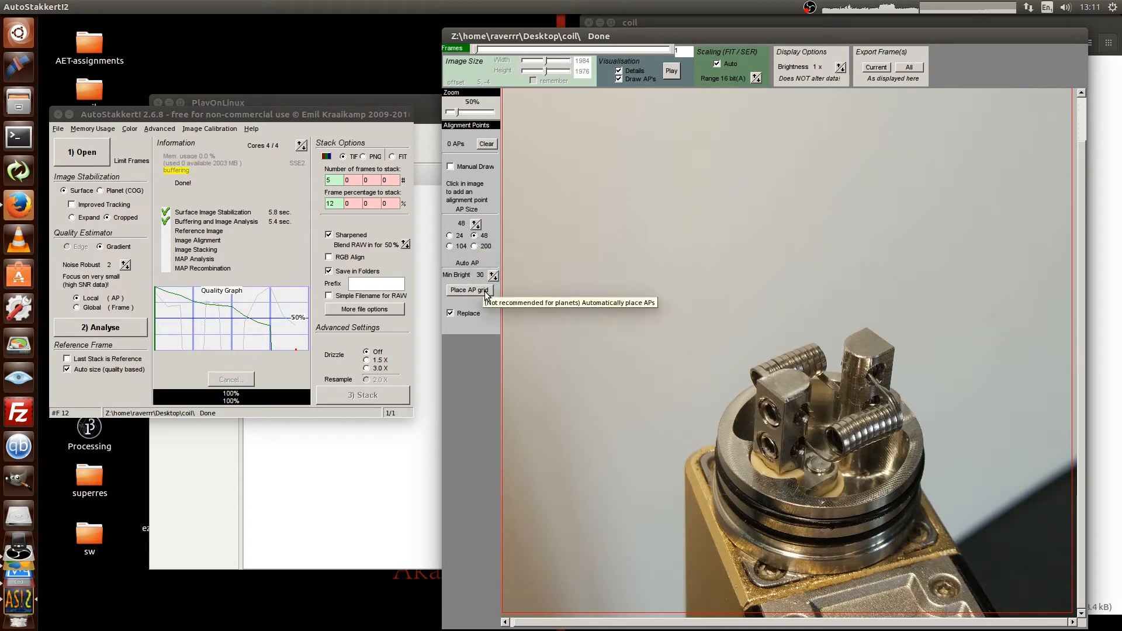
pyautogui.moveTo(475, 226)
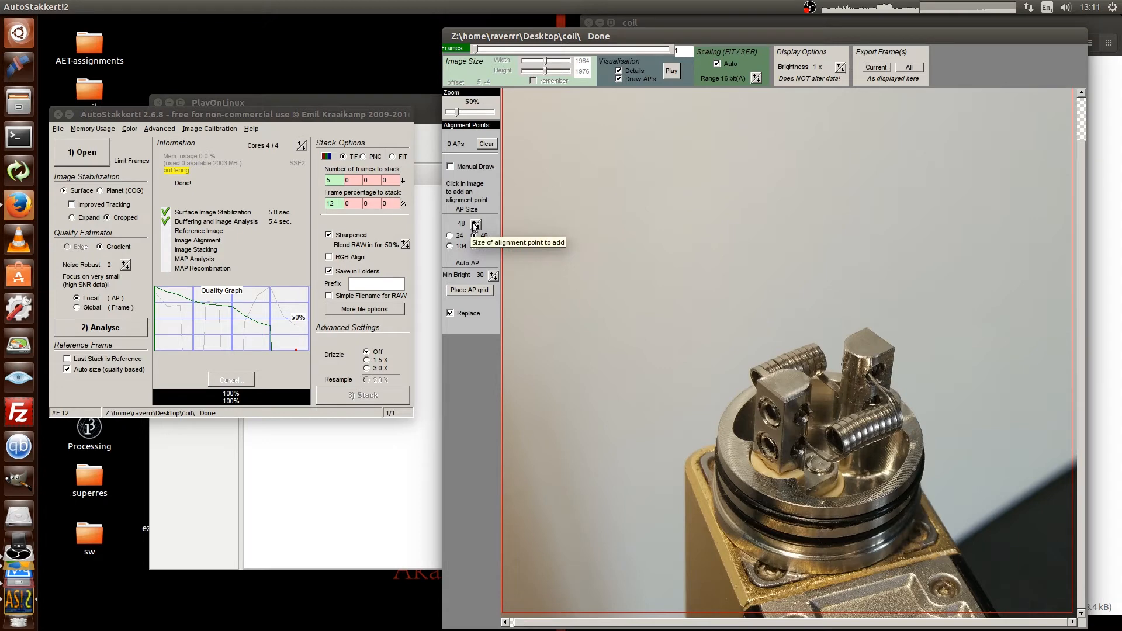
pyautogui.moveTo(470, 294)
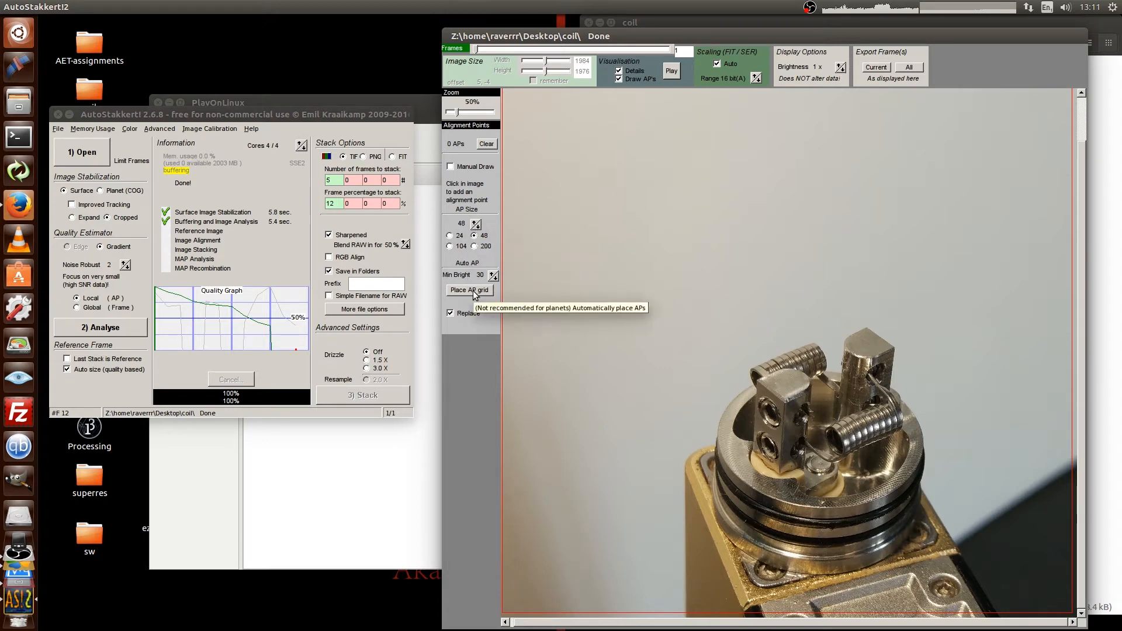
pyautogui.moveTo(475, 223)
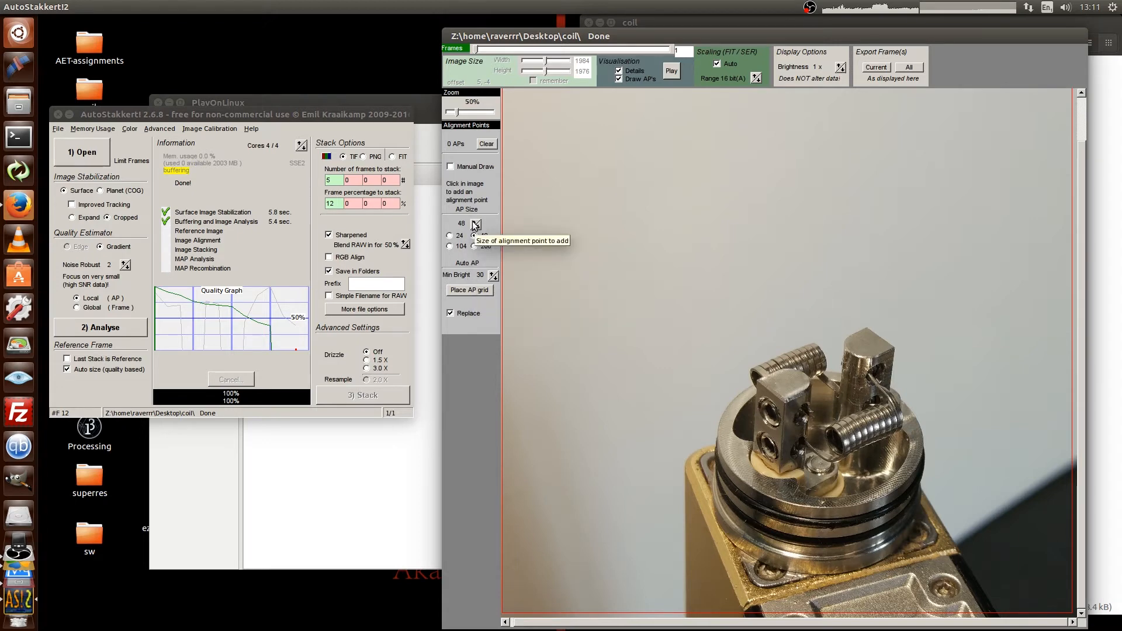
# Step: Place a 1000-point AP grid at size 104, then change AP size to 80
pyautogui.click(449, 245)
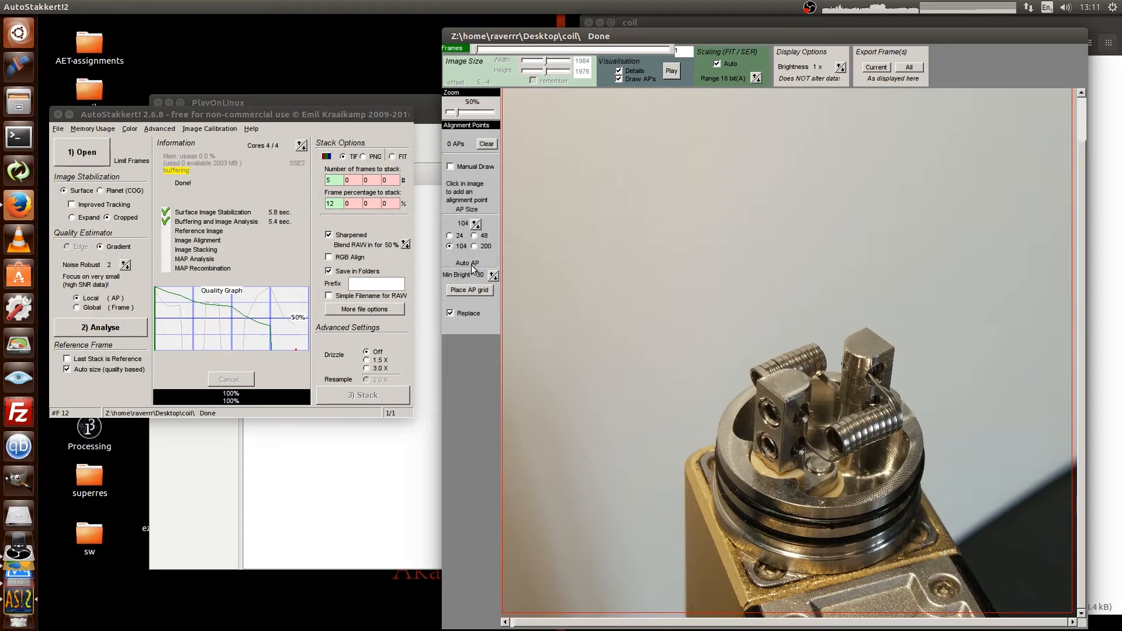
pyautogui.click(470, 290)
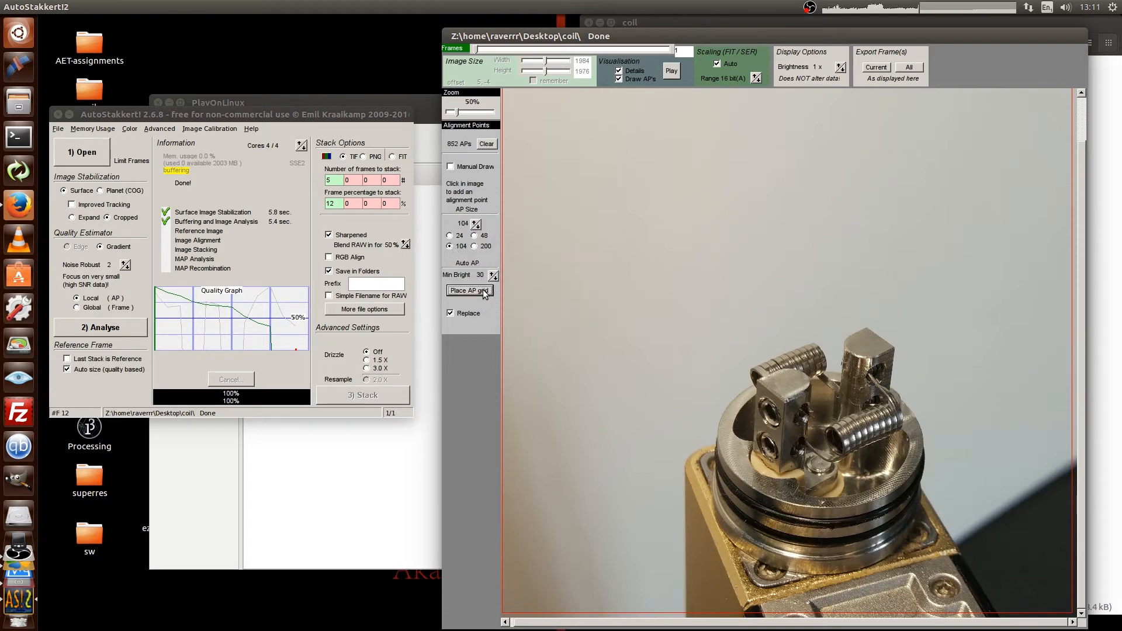
pyautogui.click(469, 290)
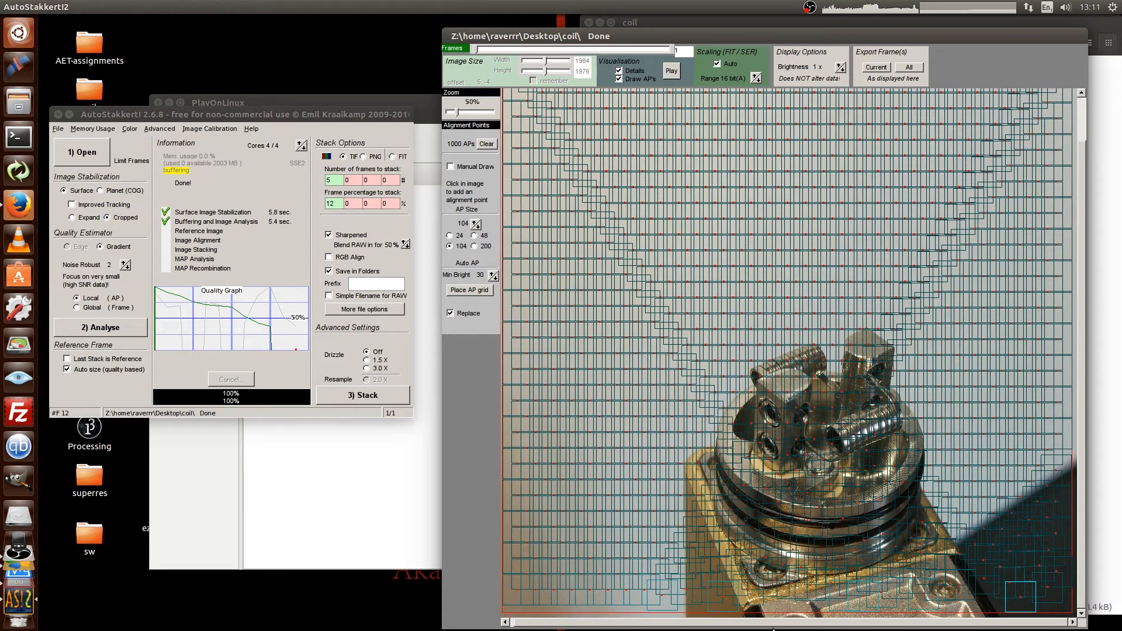
pyautogui.moveTo(695, 233)
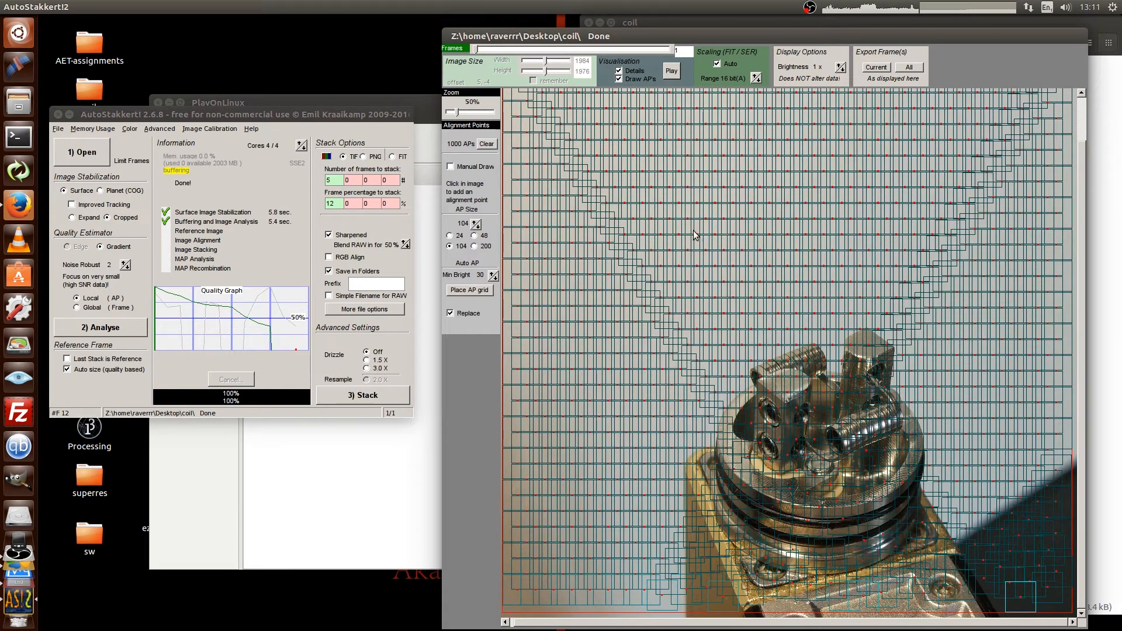
pyautogui.click(452, 222)
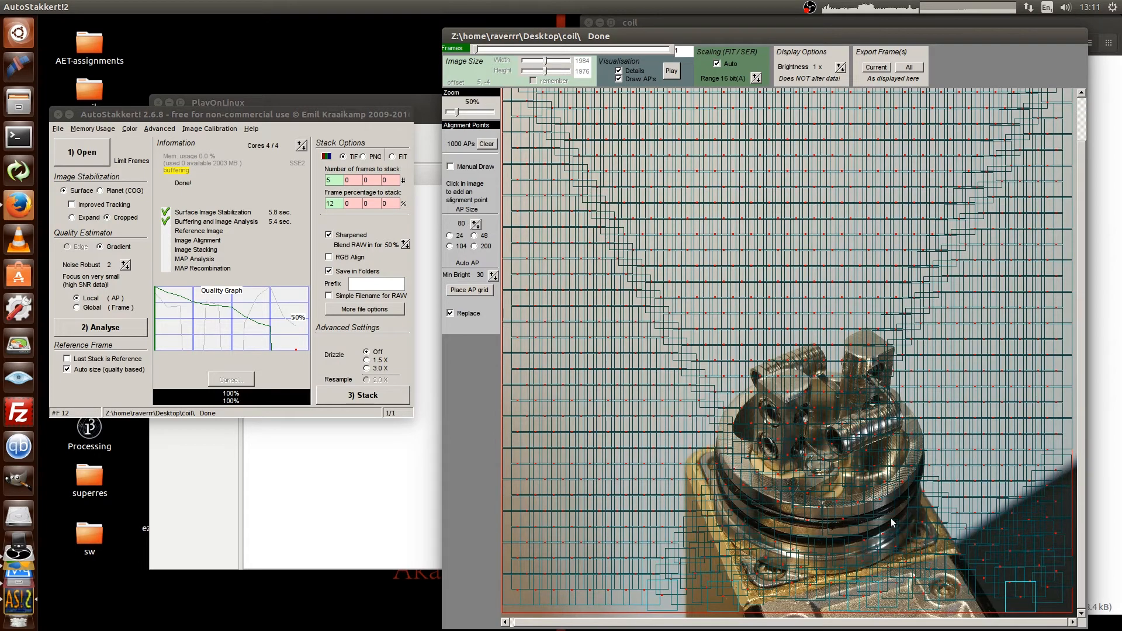
pyautogui.moveTo(883, 549)
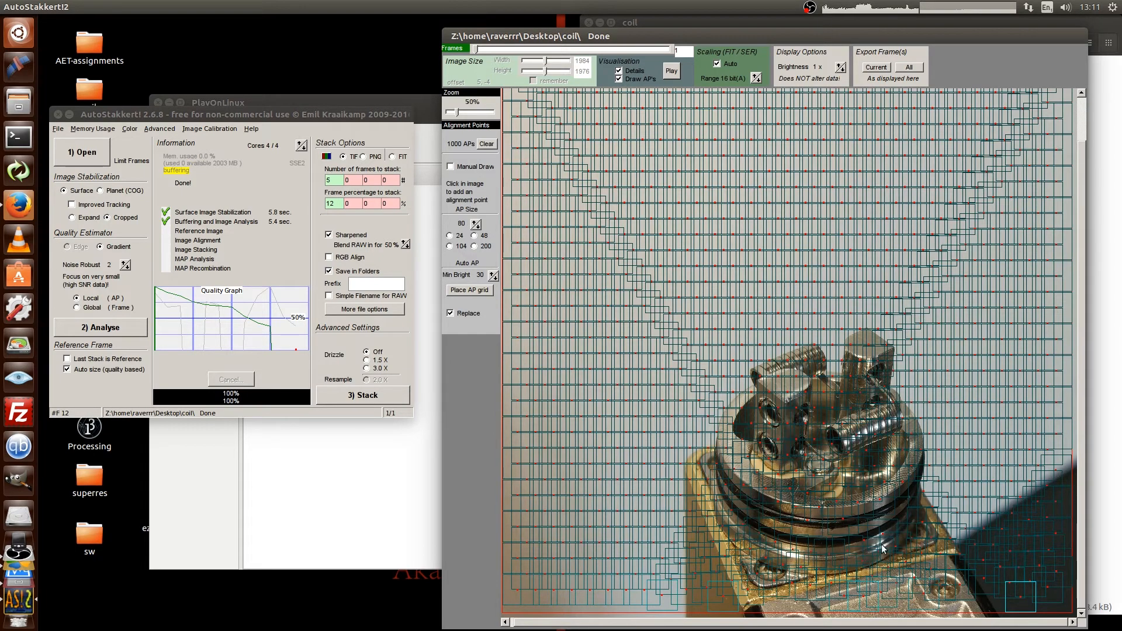
pyautogui.moveTo(753, 325)
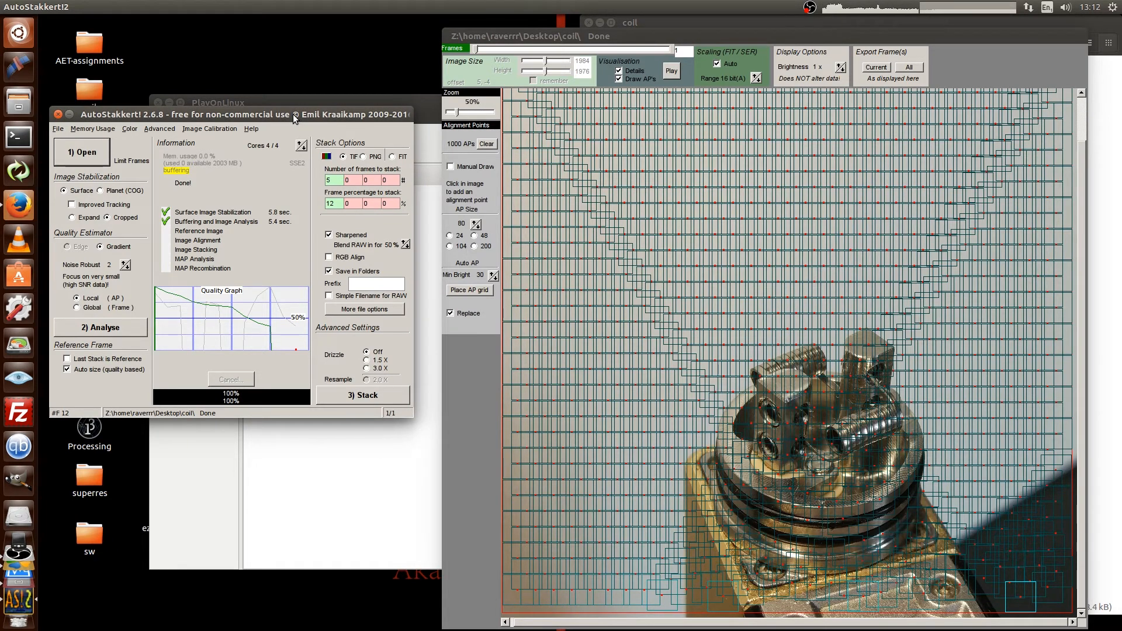
# Step: Stack 10 frames and 20 percent of frames, and pick a Drizzle option
pyautogui.tripleClick(329, 179)
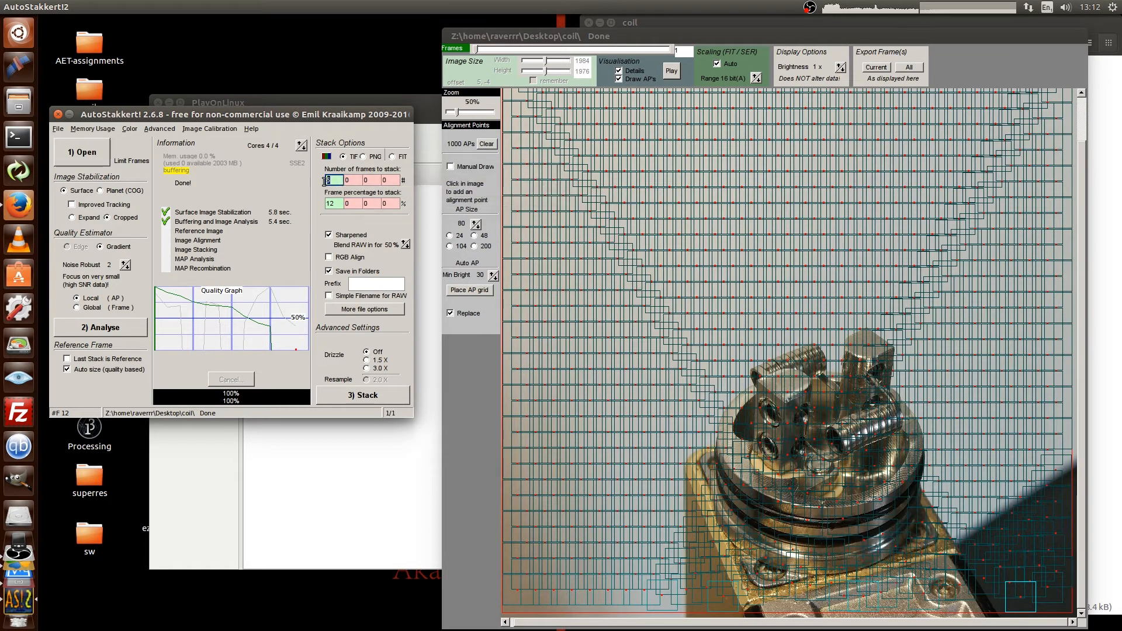
pyautogui.moveTo(332, 179)
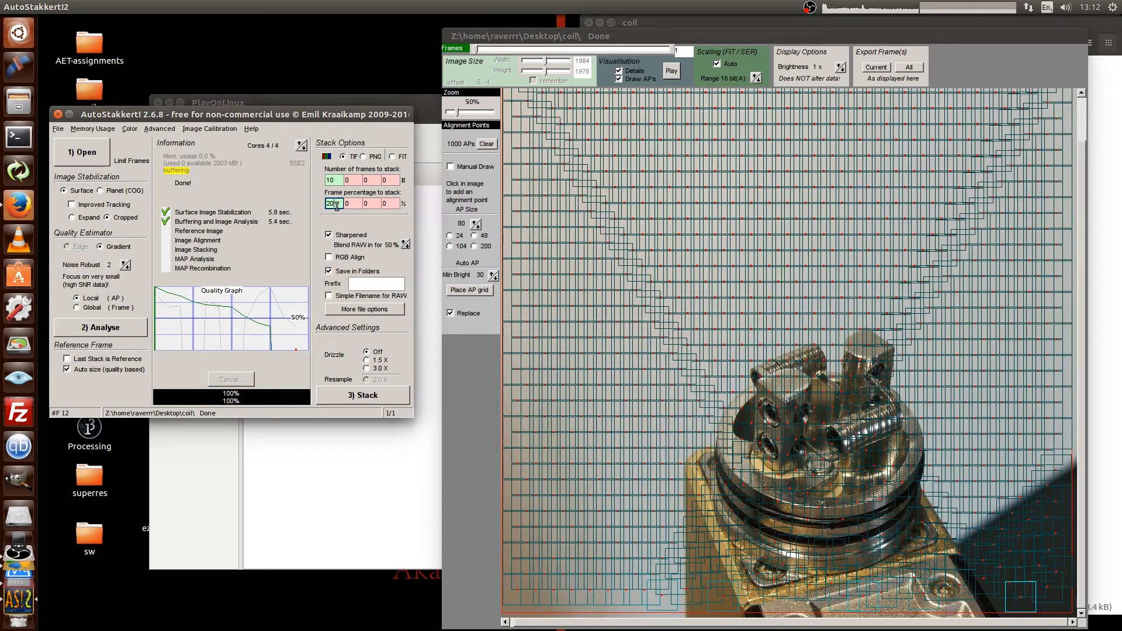
pyautogui.moveTo(332, 203)
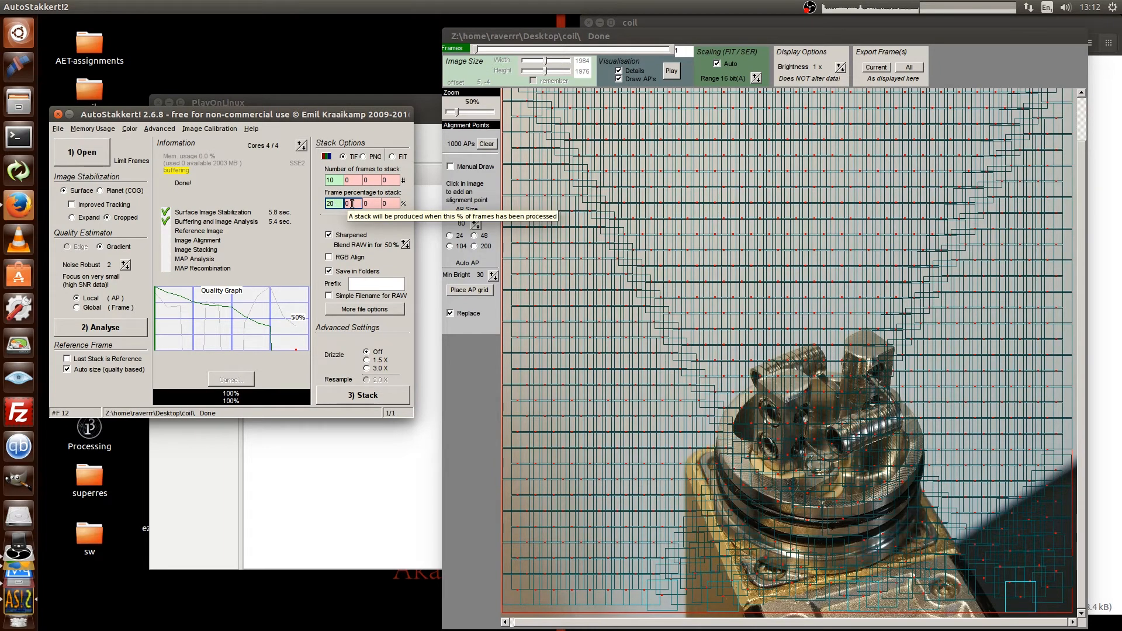
pyautogui.moveTo(272, 285)
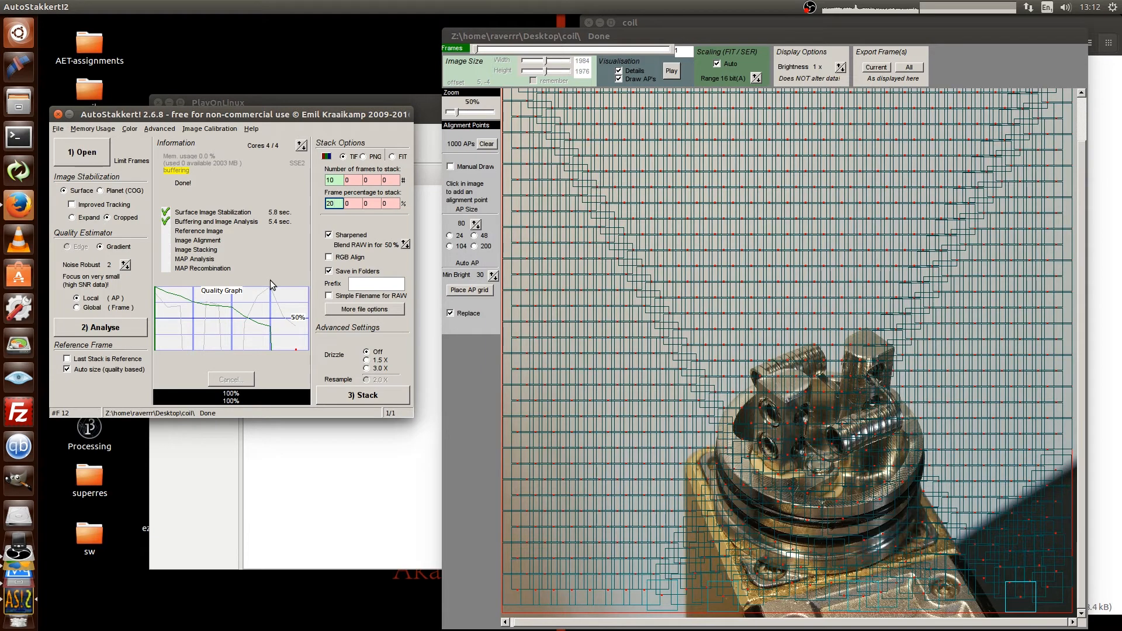
pyautogui.moveTo(365, 396)
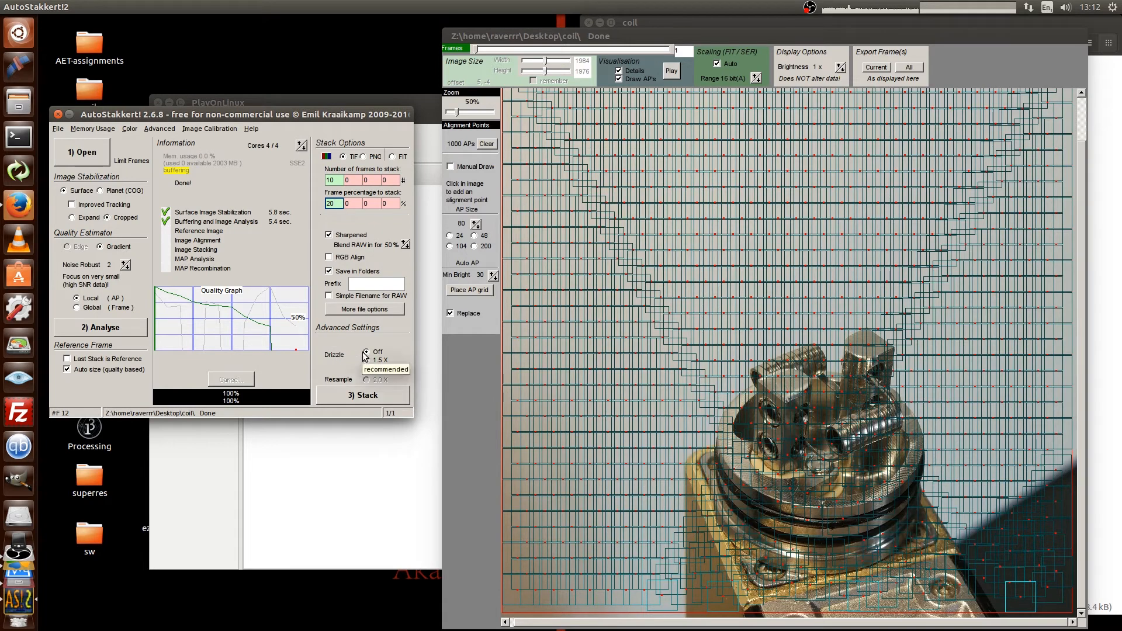
pyautogui.click(361, 395)
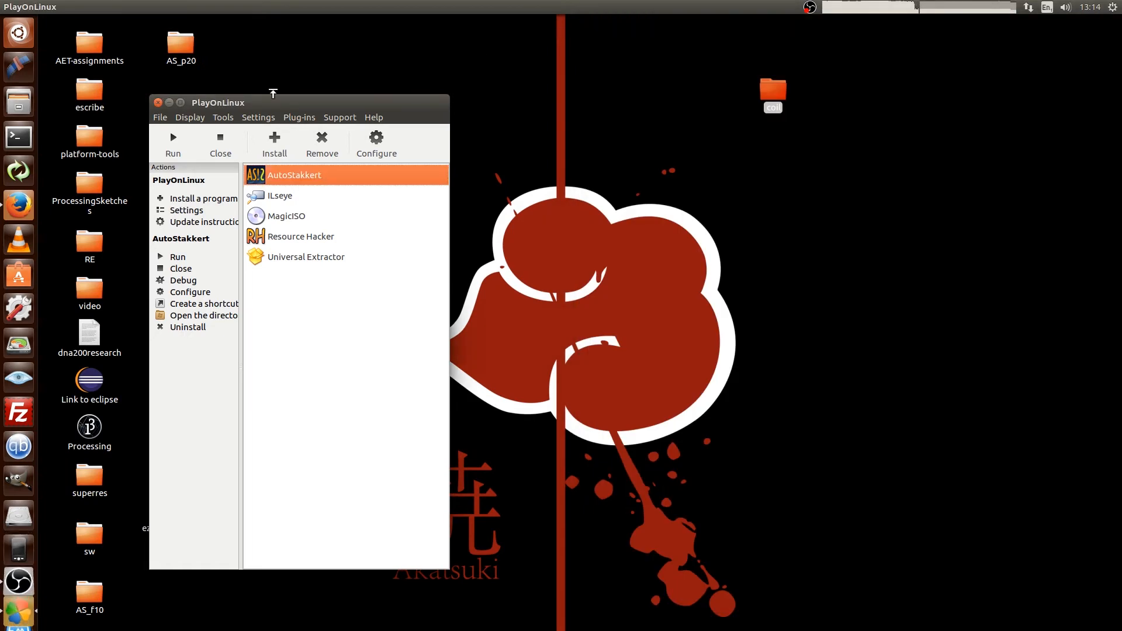
pyautogui.moveTo(163, 108)
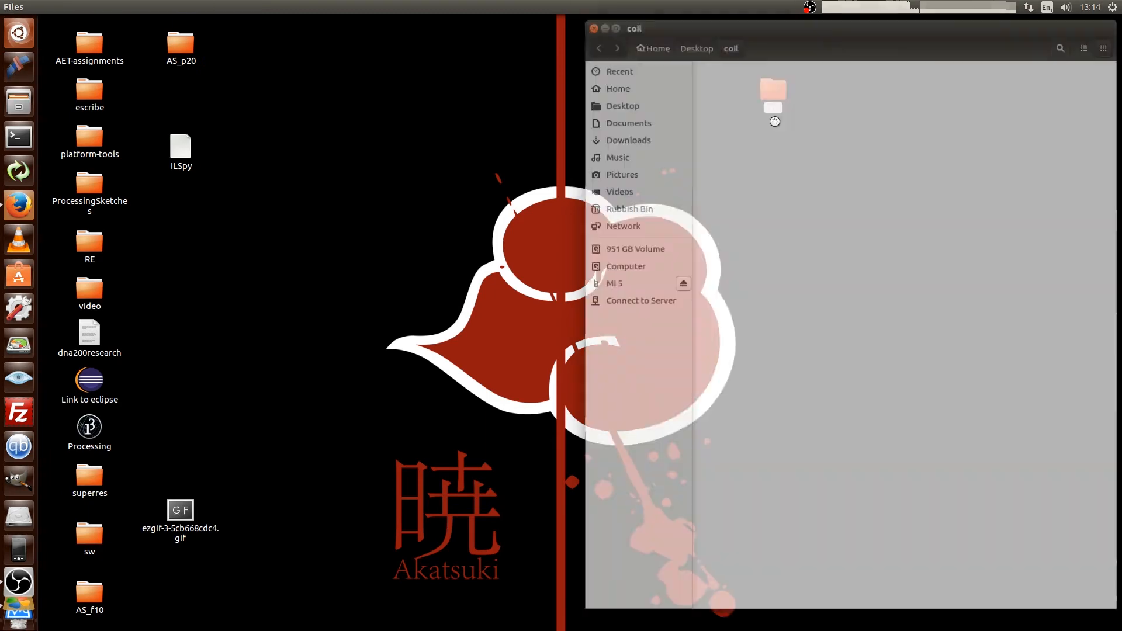
# Step: Open c_g2_ap1000_conv.tif from the AS_f10 folder in Image Viewer
pyautogui.doubleClick(773, 93)
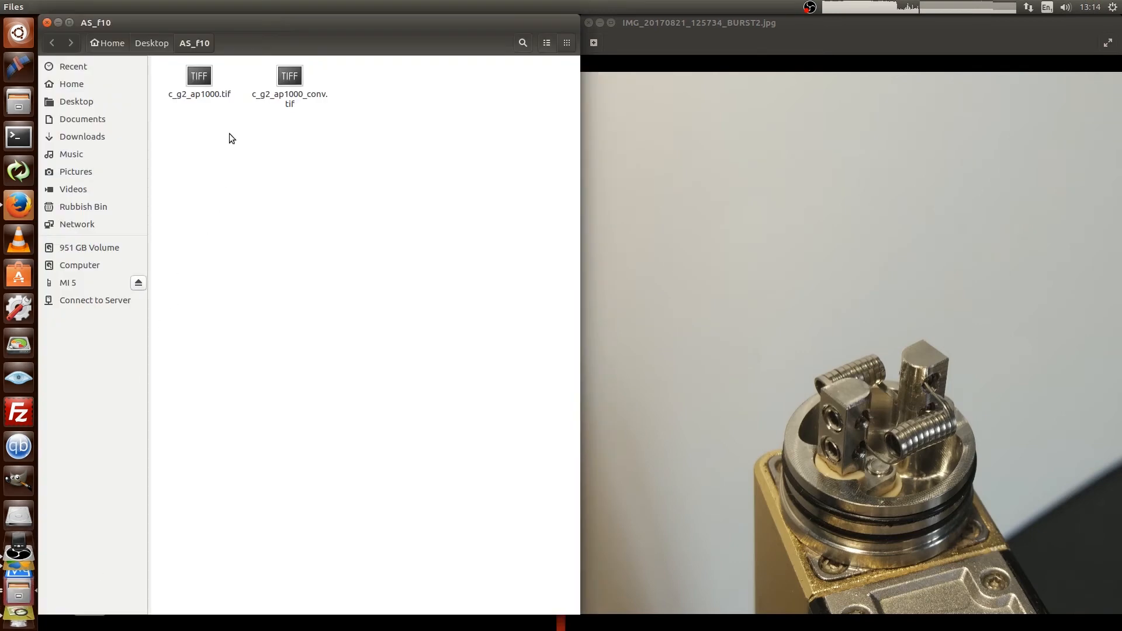
pyautogui.click(289, 75)
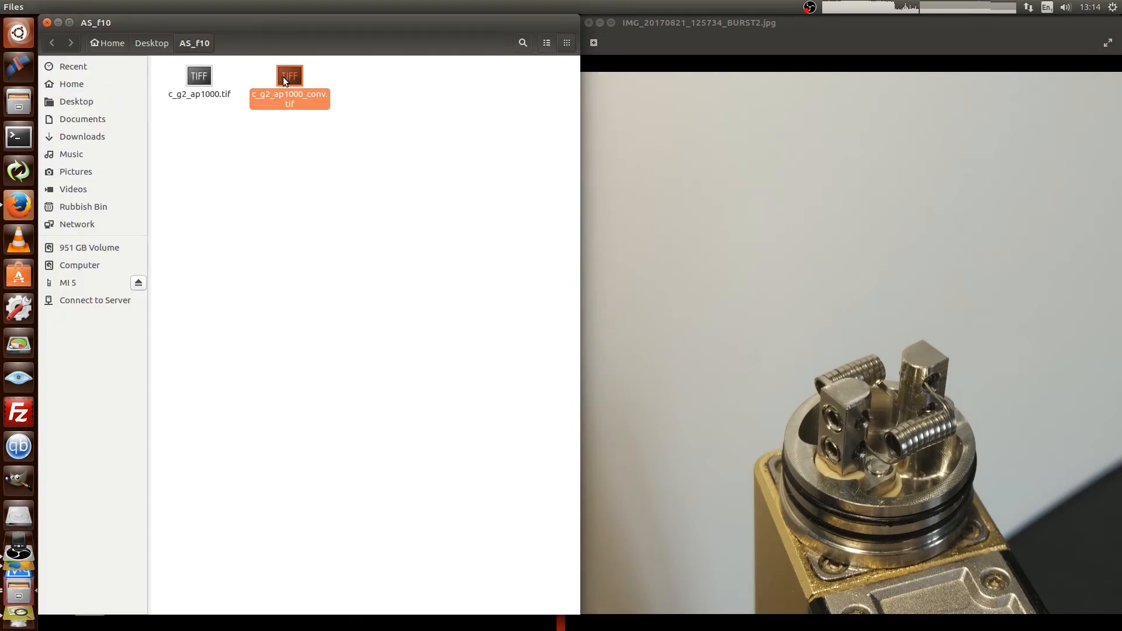
pyautogui.doubleClick(289, 76)
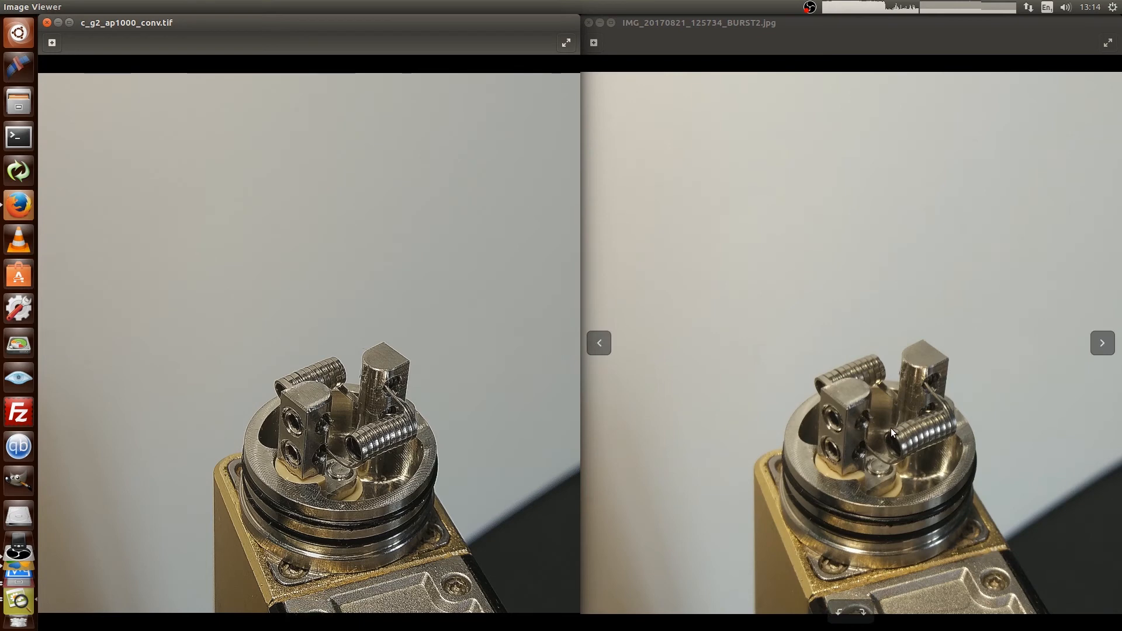
pyautogui.moveTo(831, 460)
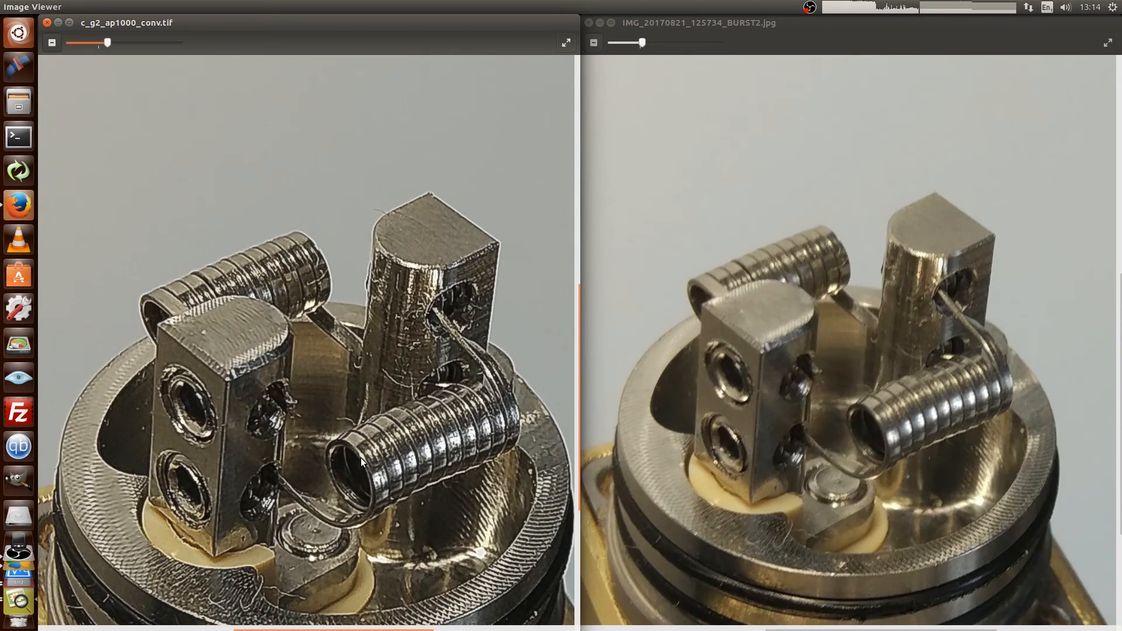
pyautogui.moveTo(399, 502)
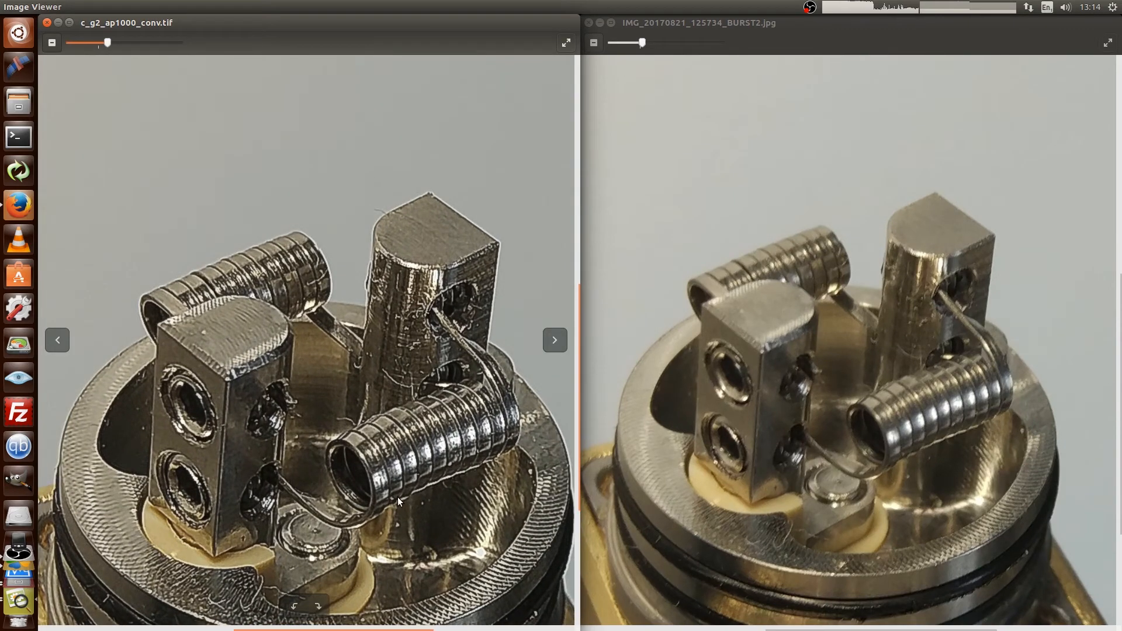
pyautogui.moveTo(283, 379)
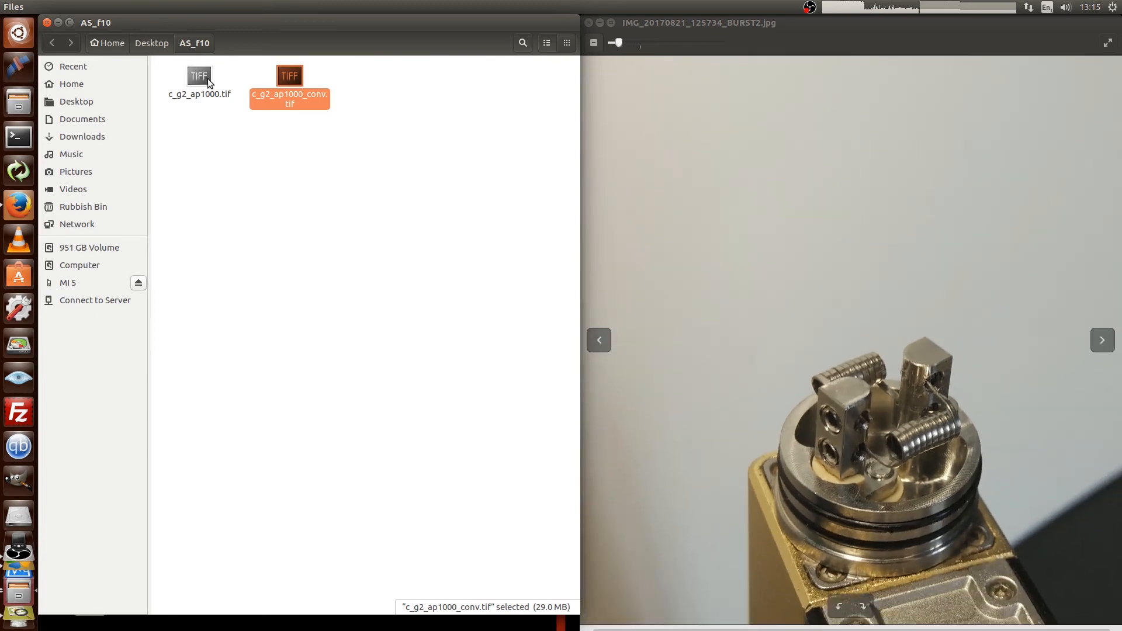
# Step: Open c_g2_ap1000.tif in Image Viewer beside the BURST2 burst photo
pyautogui.doubleClick(199, 76)
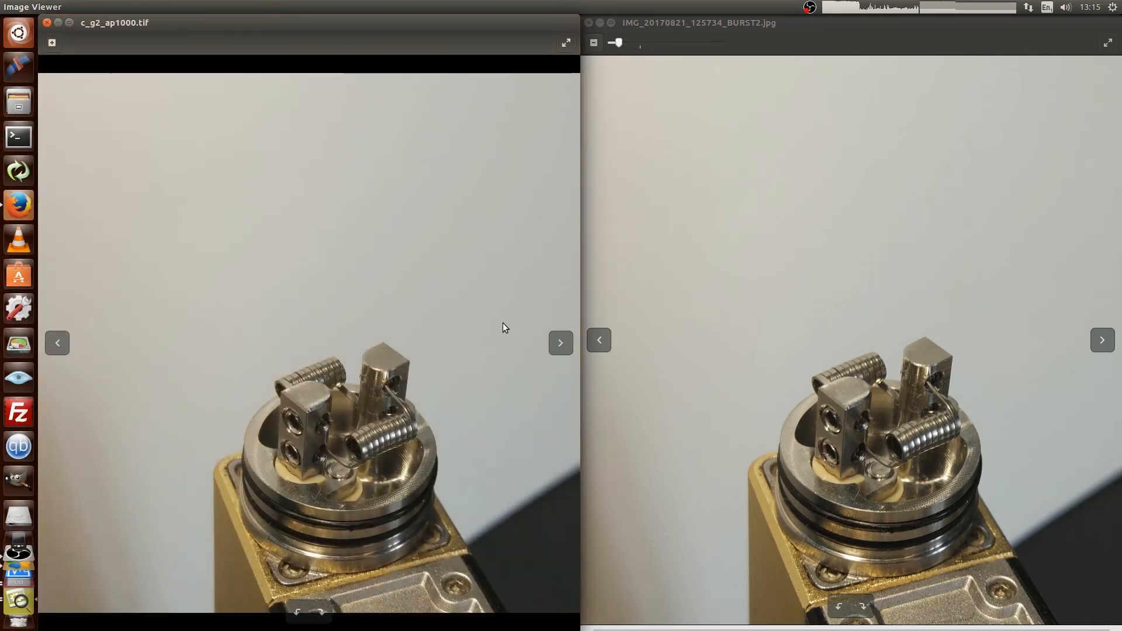
pyautogui.moveTo(373, 446)
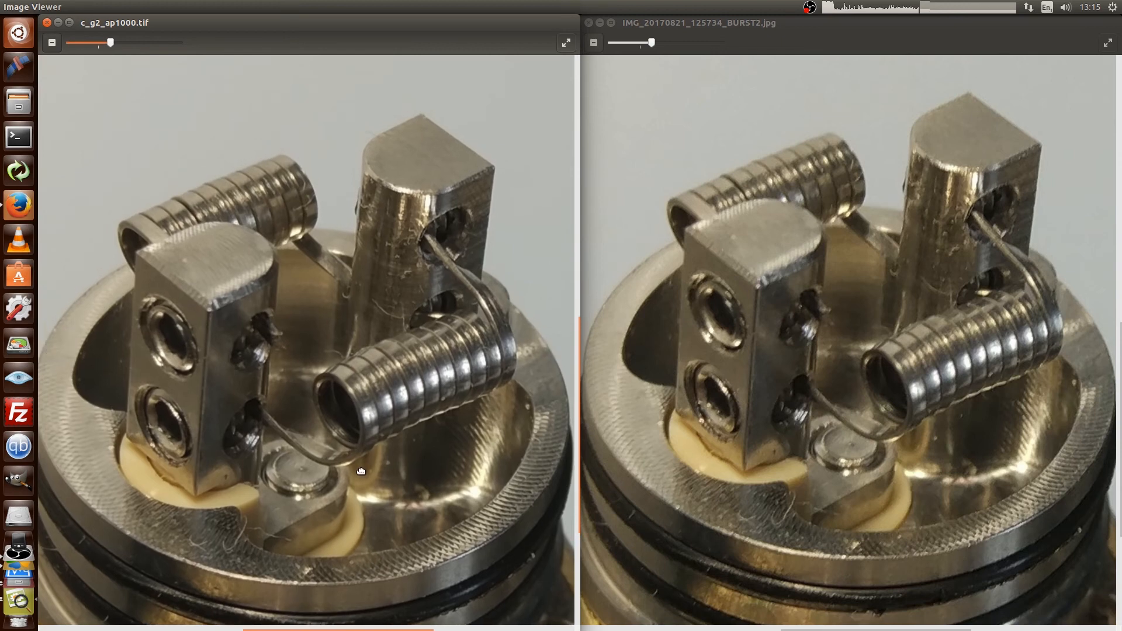
pyautogui.moveTo(367, 426)
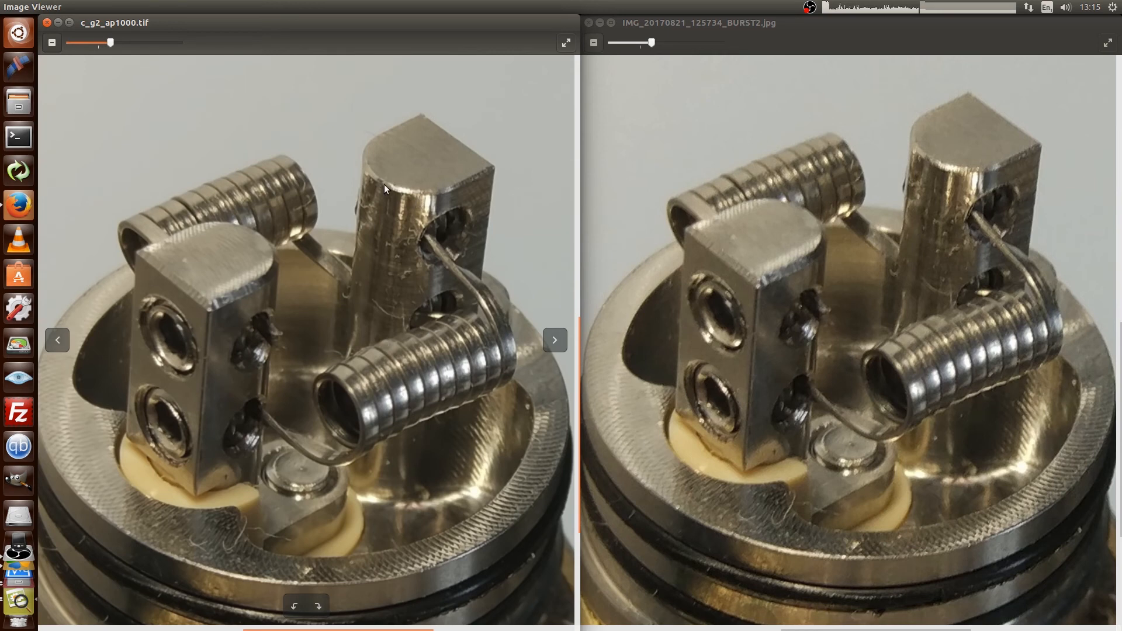
pyautogui.moveTo(907, 140)
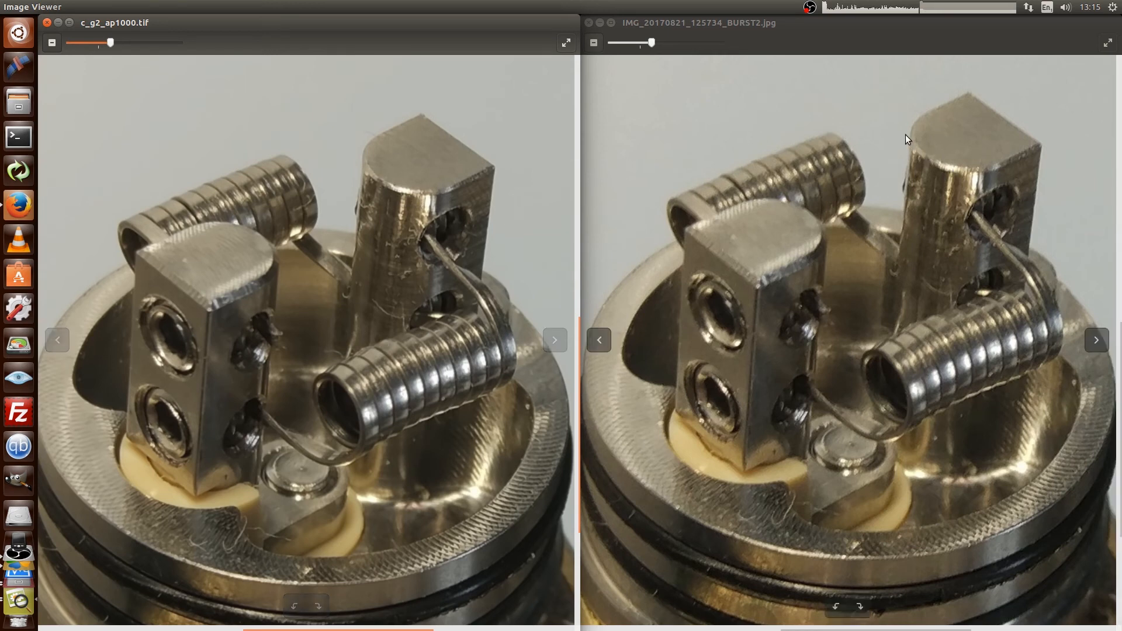
pyautogui.moveTo(418, 236)
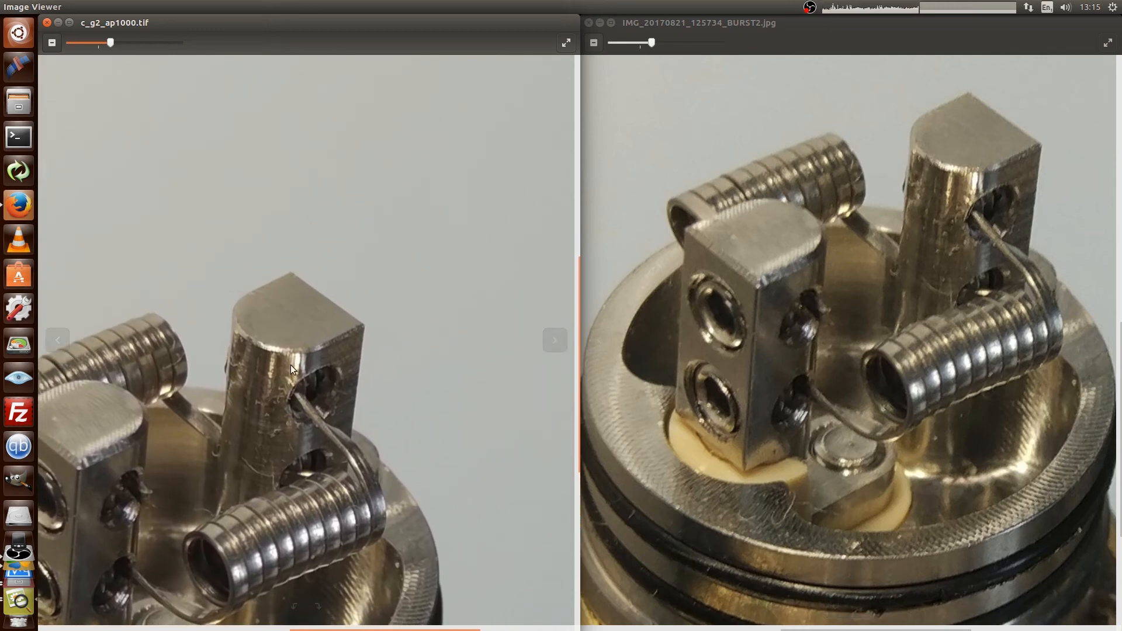
# Step: Pan the stacked TIFF to the top post, then zoom it onto the front coil
pyautogui.moveTo(111, 42); pyautogui.dragTo(177, 42)
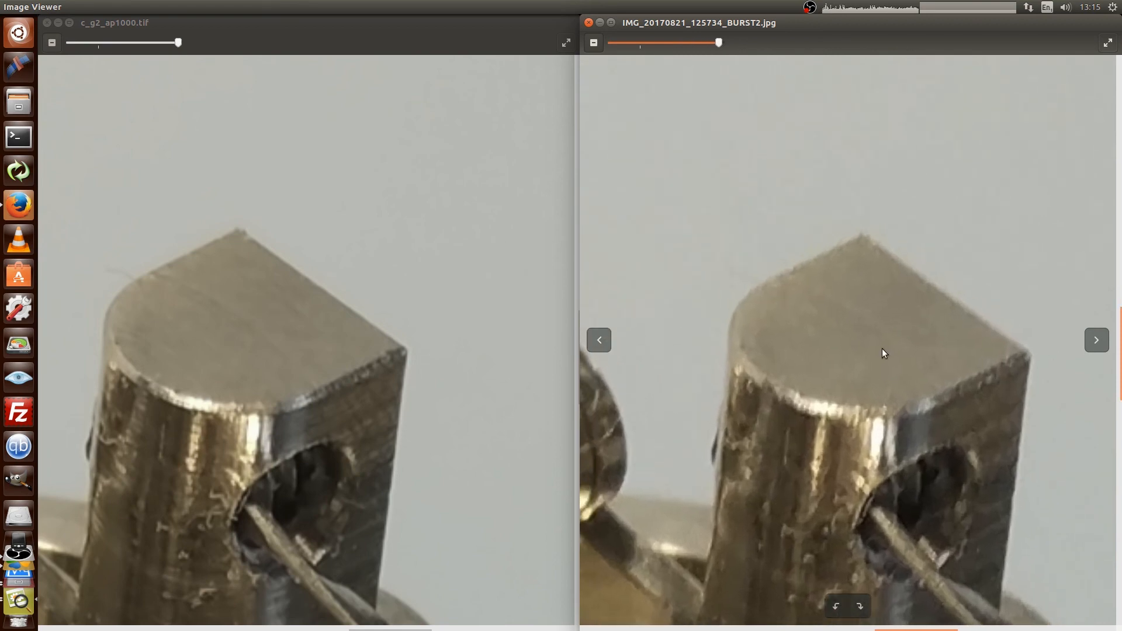
pyautogui.moveTo(832, 356)
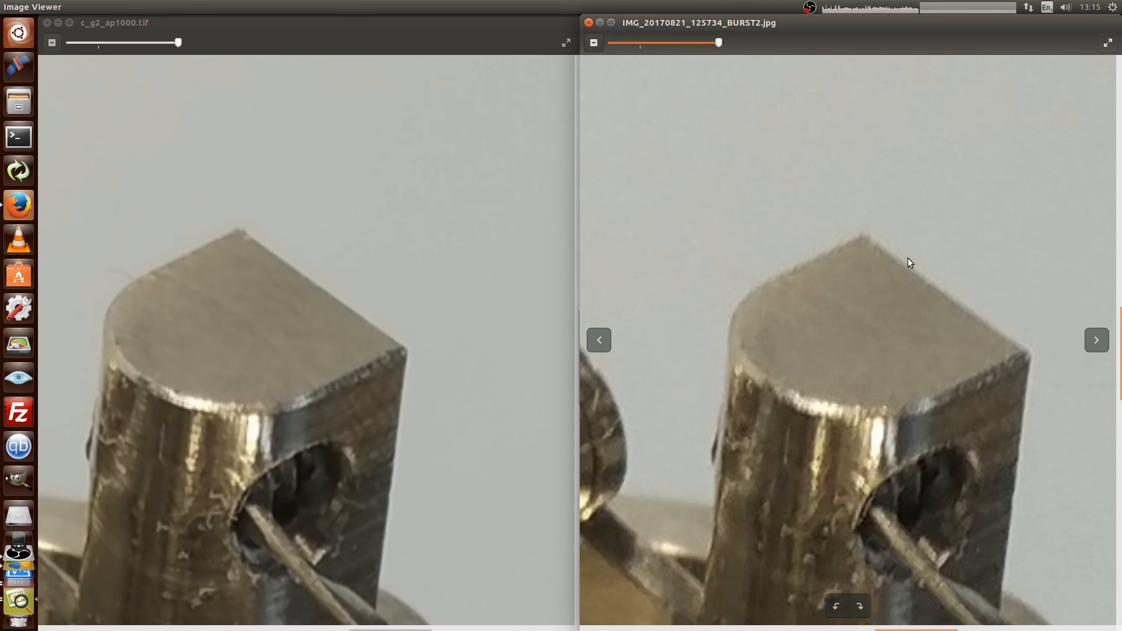
pyautogui.moveTo(178, 258)
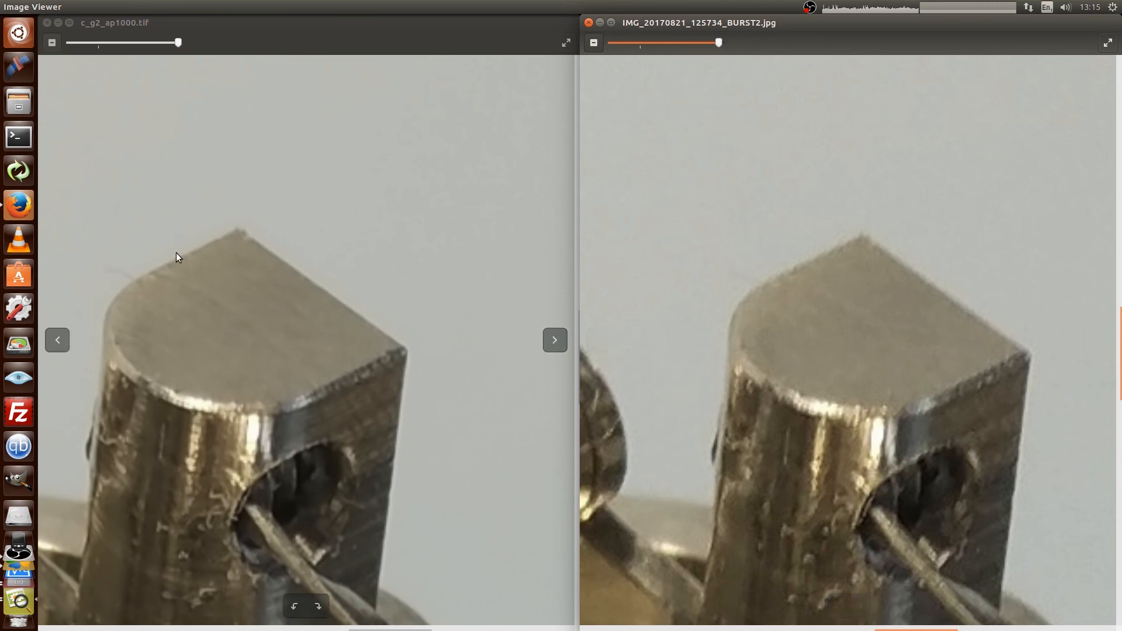
pyautogui.moveTo(402, 345)
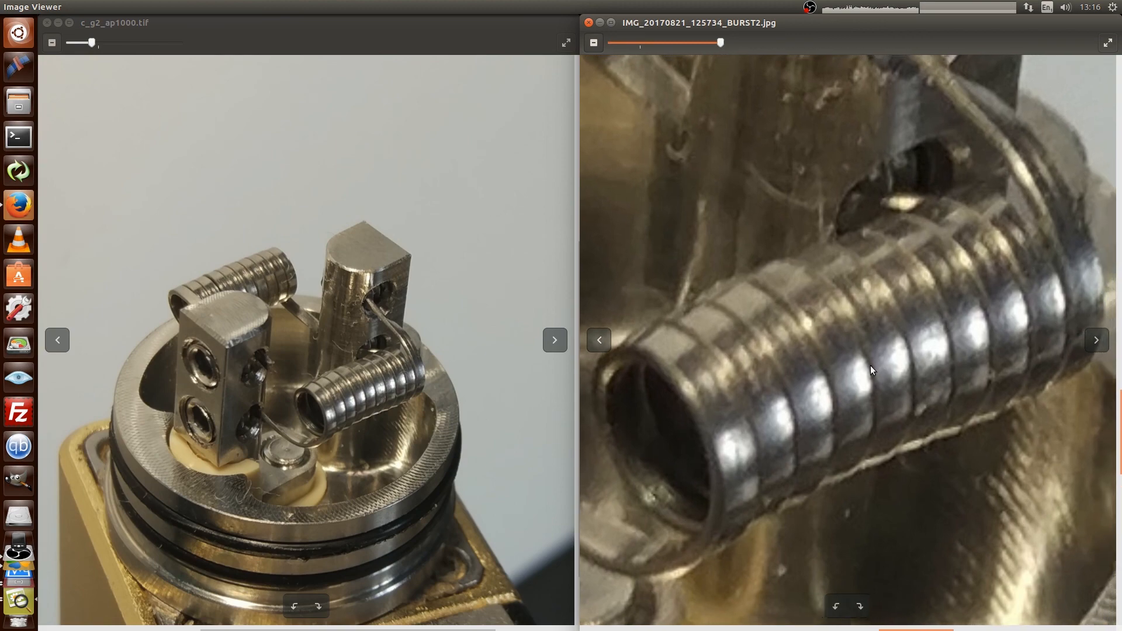
pyautogui.click(554, 340)
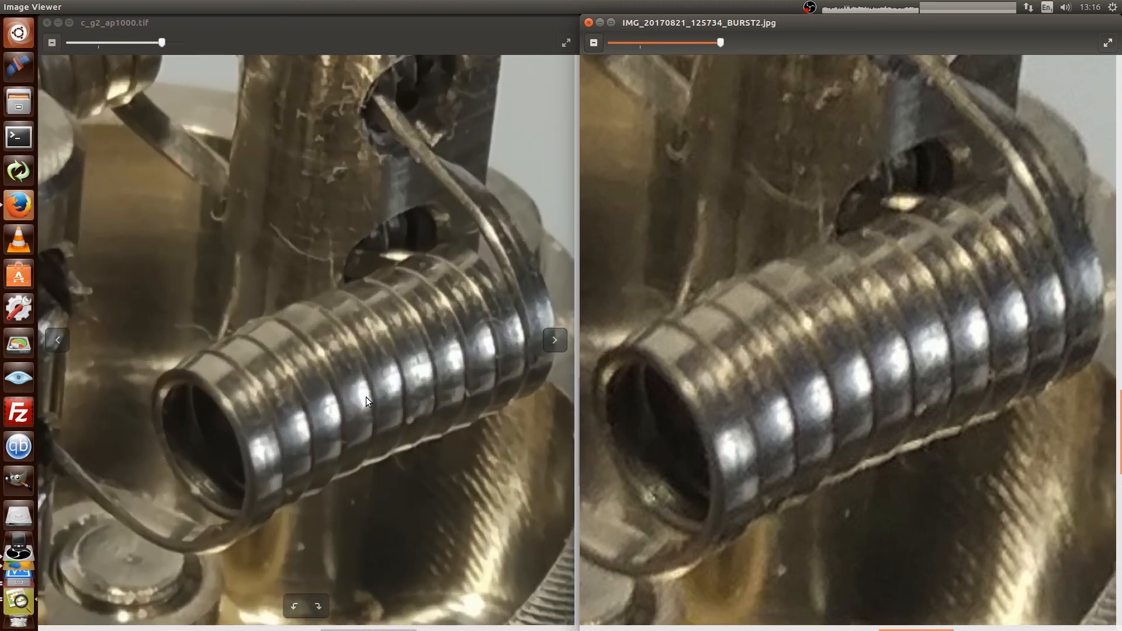